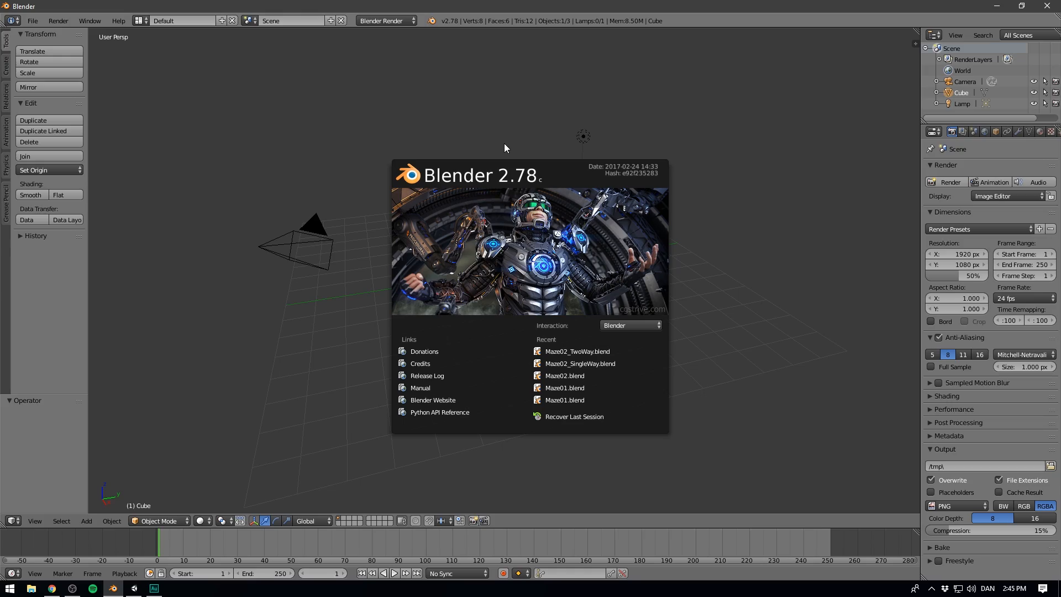
mouse_move(491, 134)
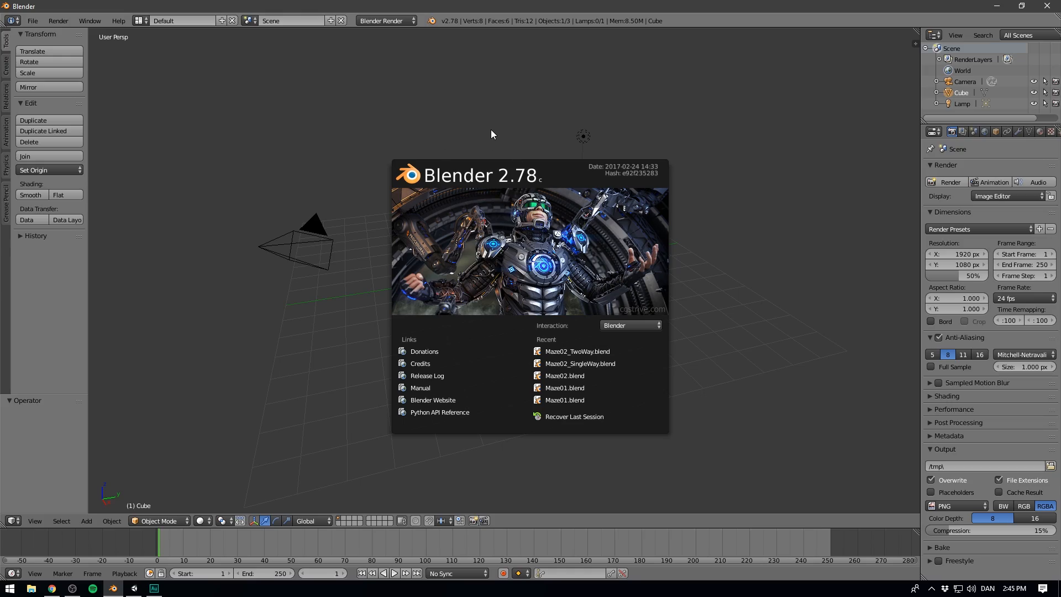
mouse_move(425, 138)
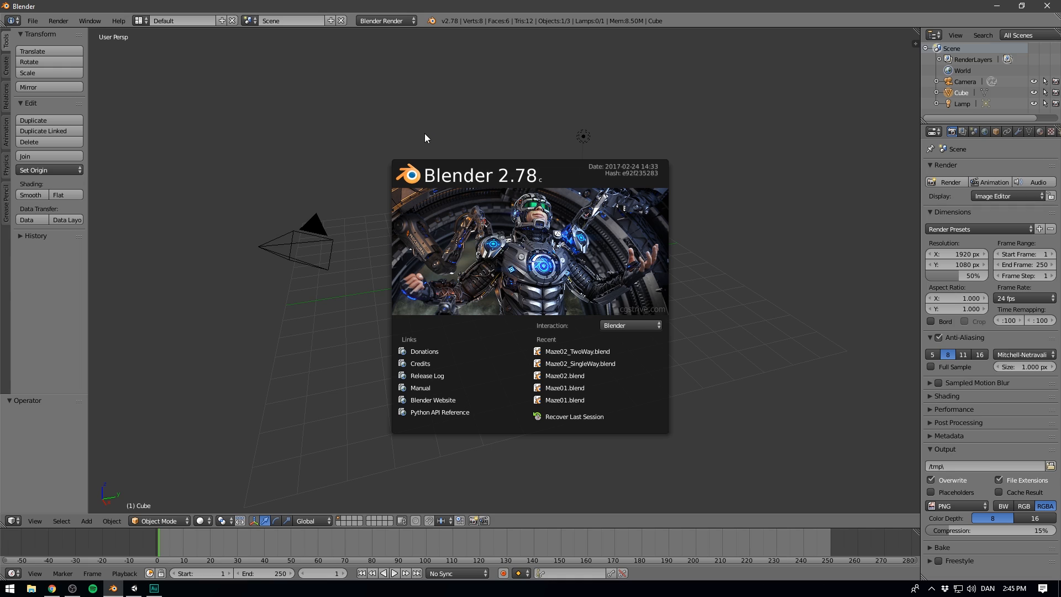
- Dismiss the splash screen and delete the default lamp, camera and cube together
click(424, 134)
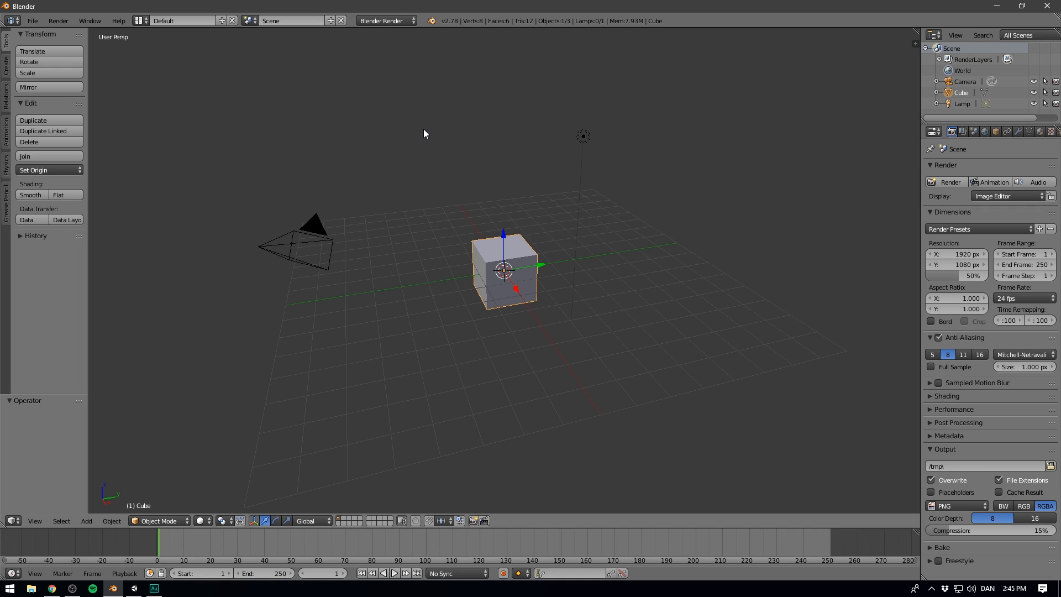
mouse_move(420, 131)
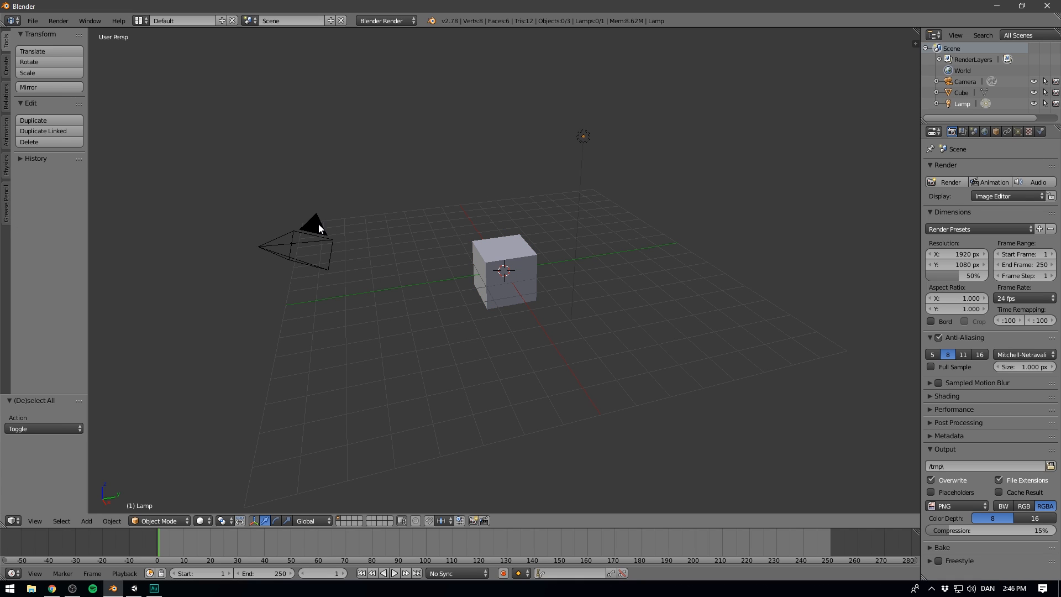
click(308, 244)
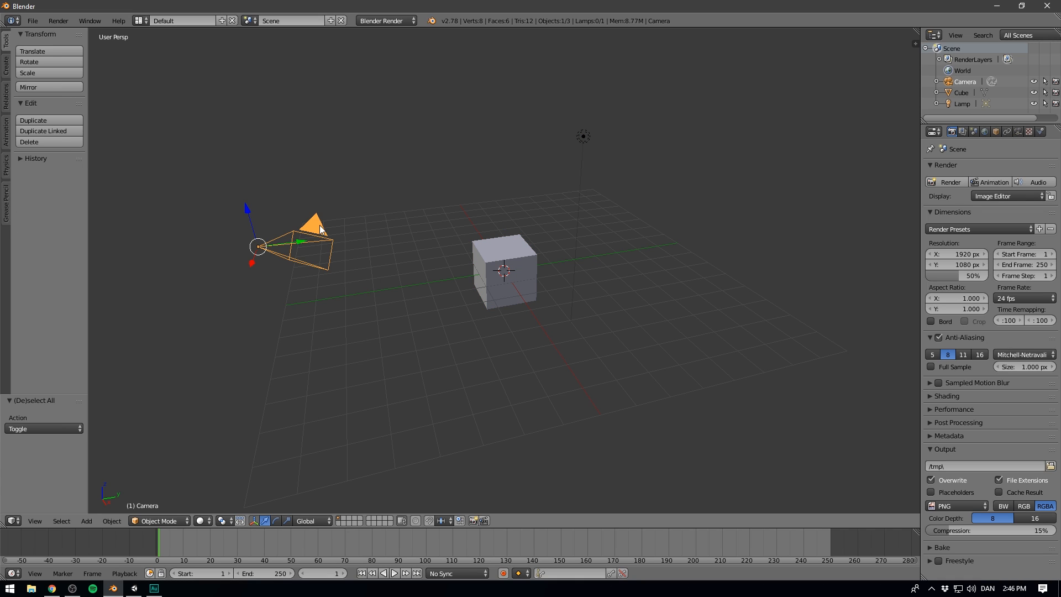
click(504, 271)
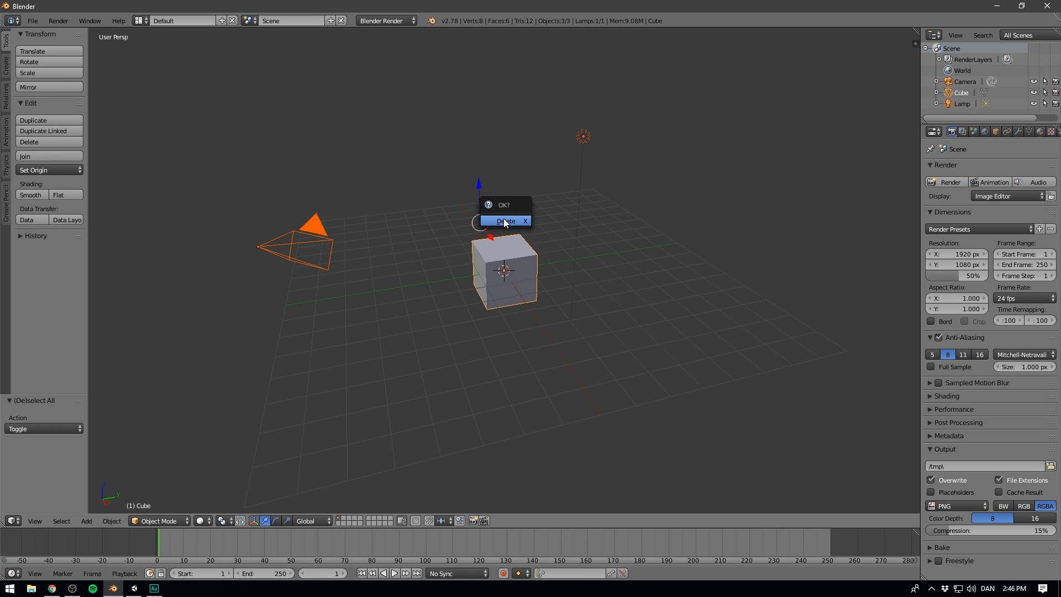
click(506, 221)
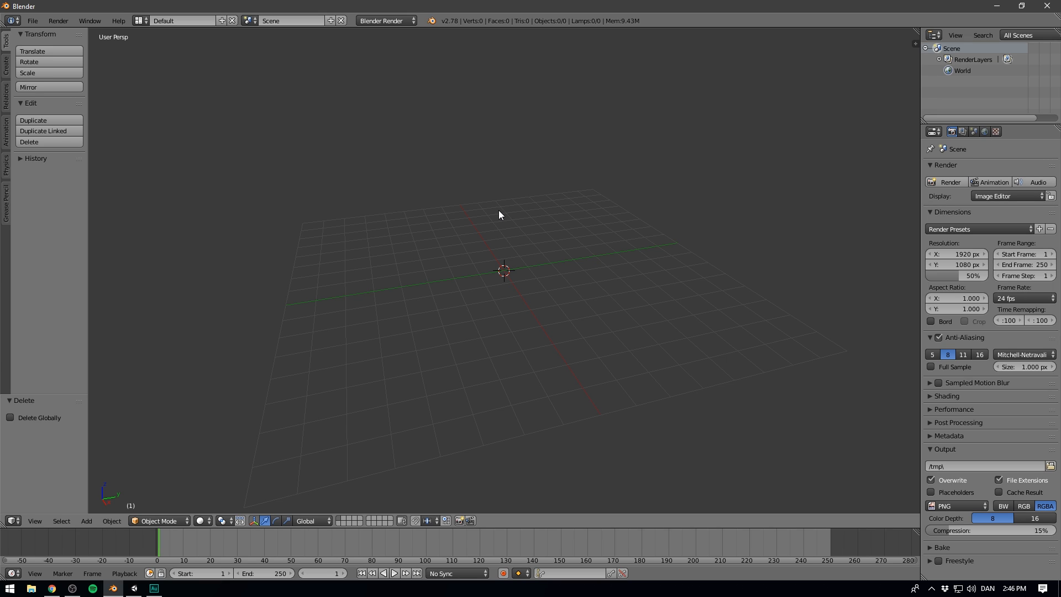
- Add a Suzanne monkey head mesh and orbit the view around it
click(86, 521)
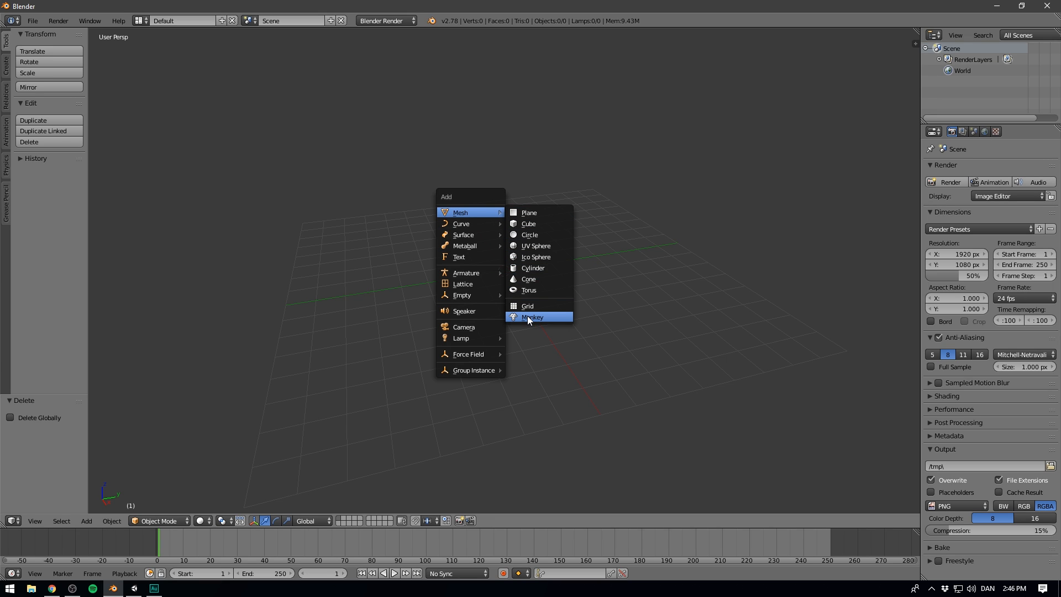
click(532, 317)
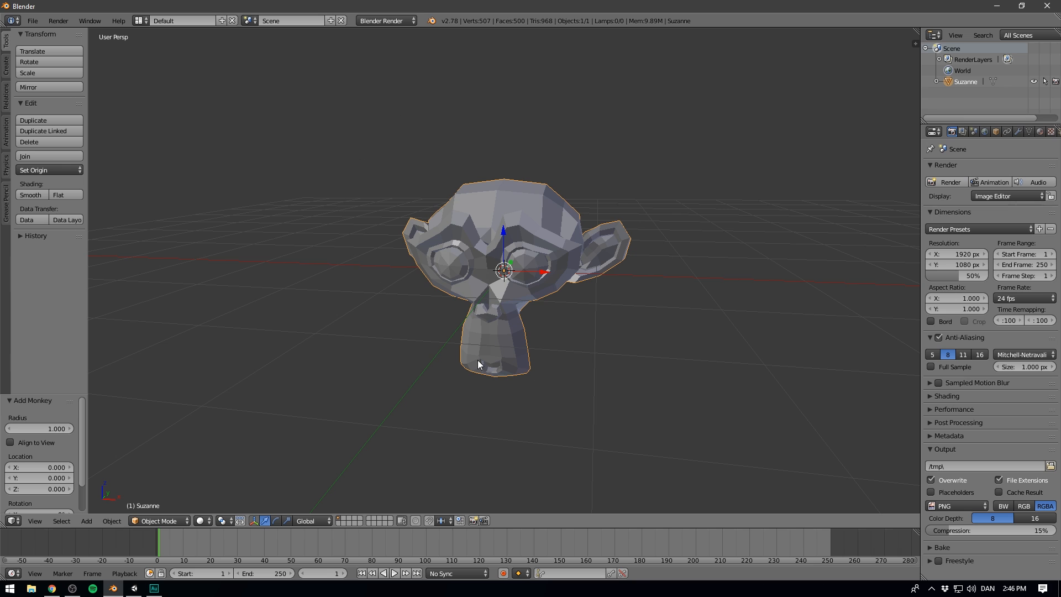
mouse_move(642, 263)
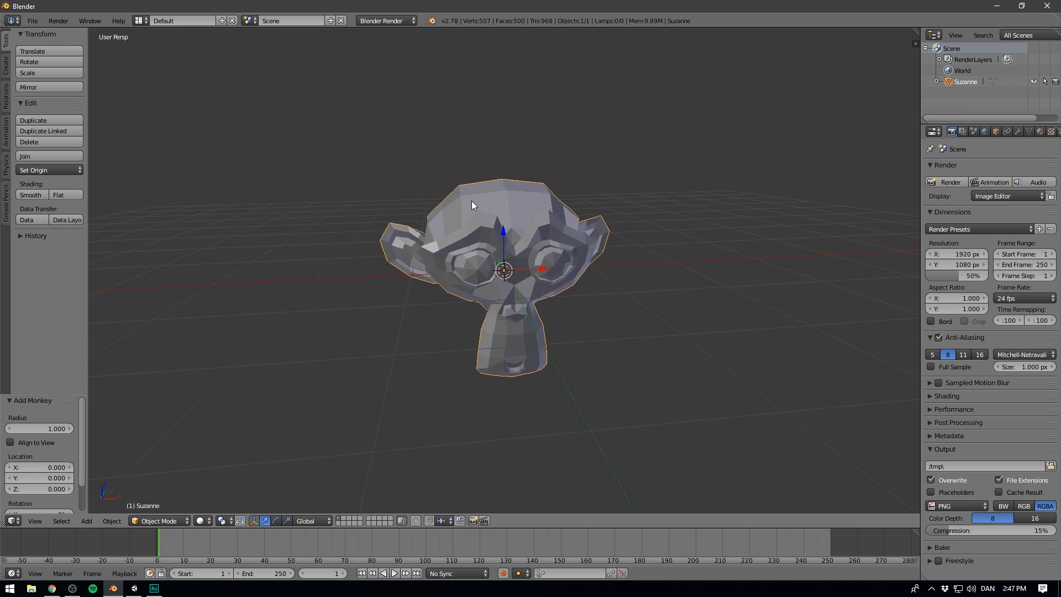
drag(474, 205, 433, 215)
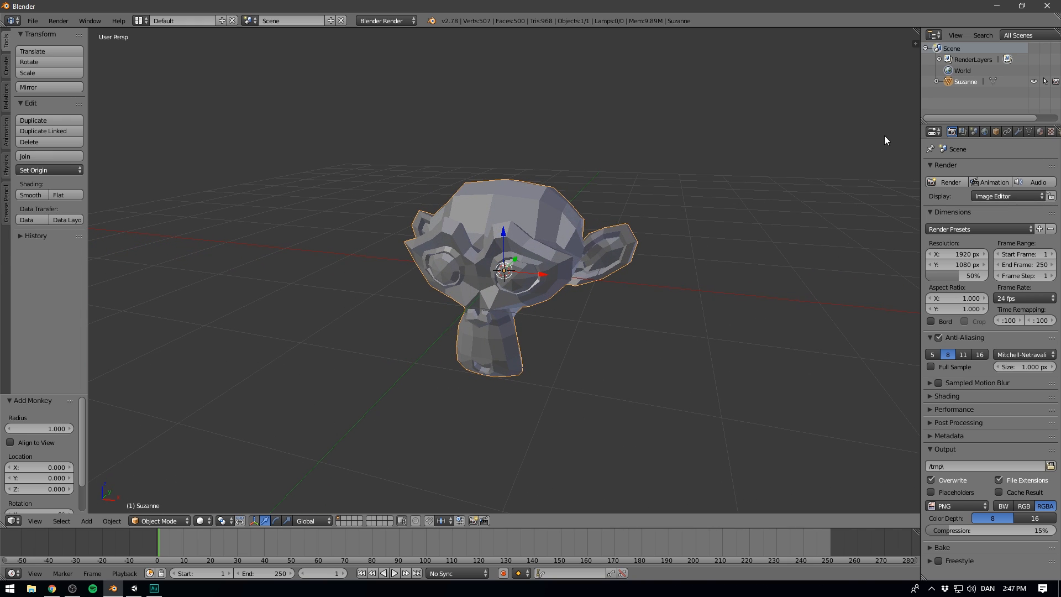
- Add and apply a Subdivision Surface modifier on the monkey, returning to Object Mode
click(1007, 132)
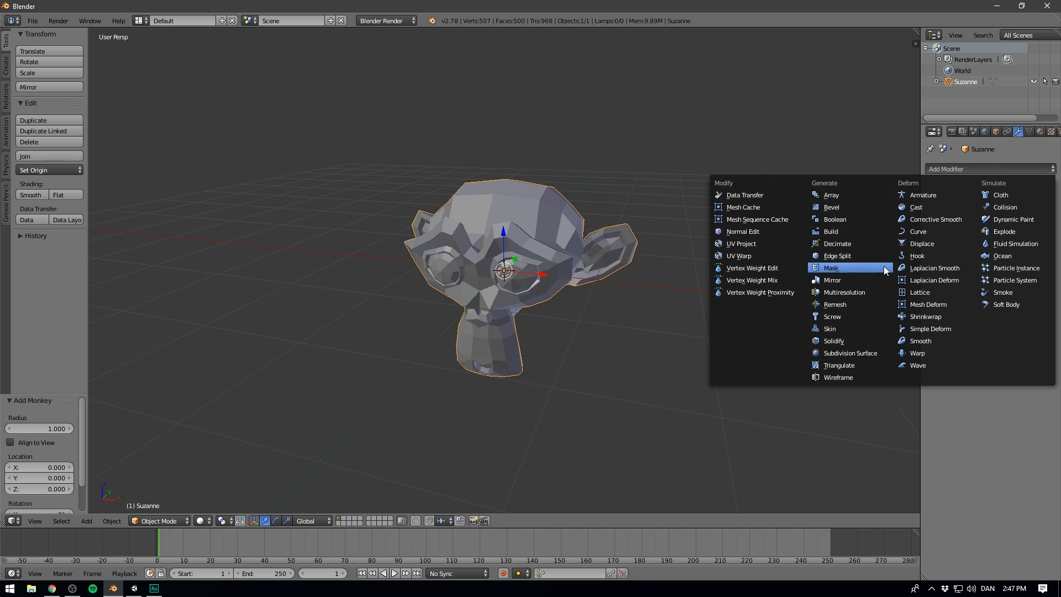
click(850, 352)
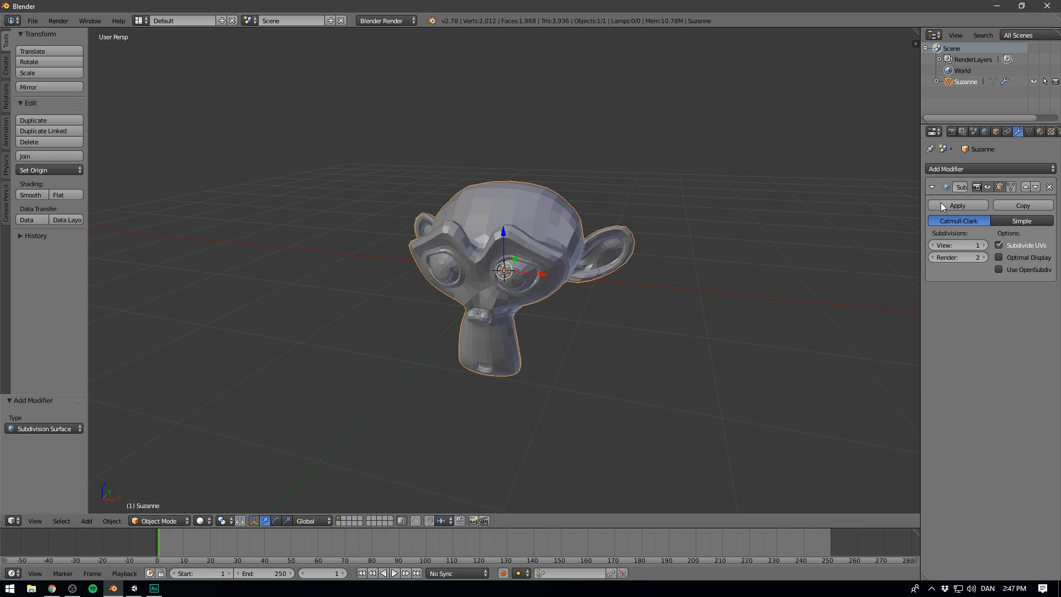
click(957, 205)
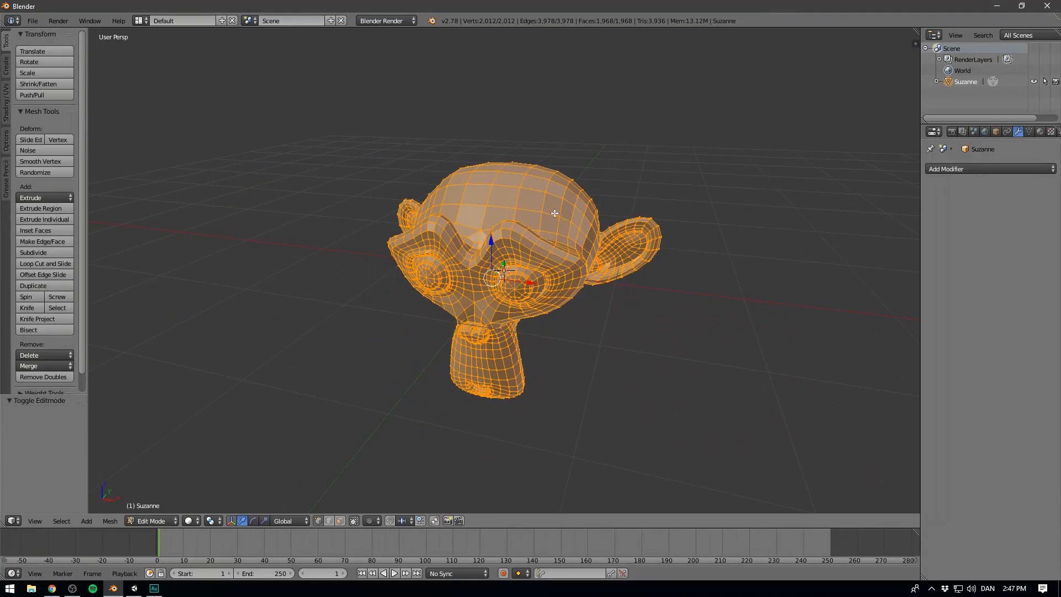
key(Tab)
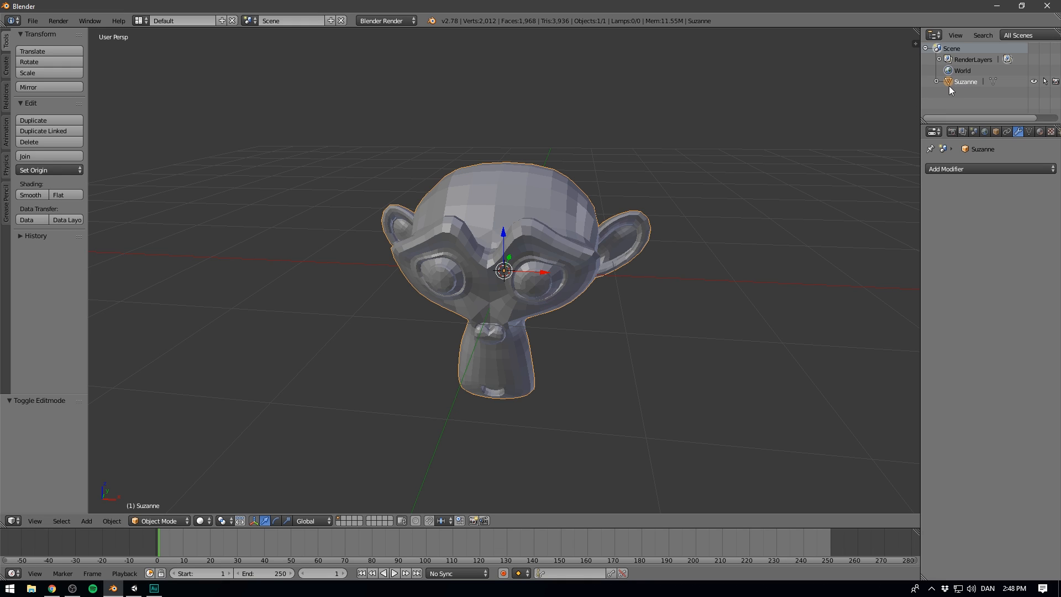
mouse_move(968, 89)
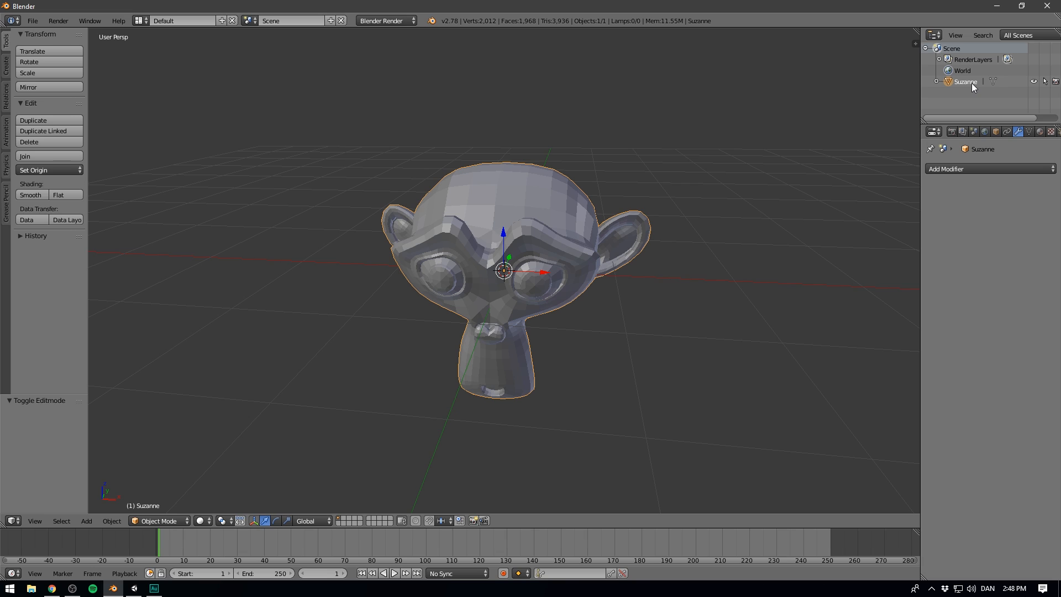
- Rename the Suzanne object in the Outliner to Suzanne_LOD0
right_click(965, 81)
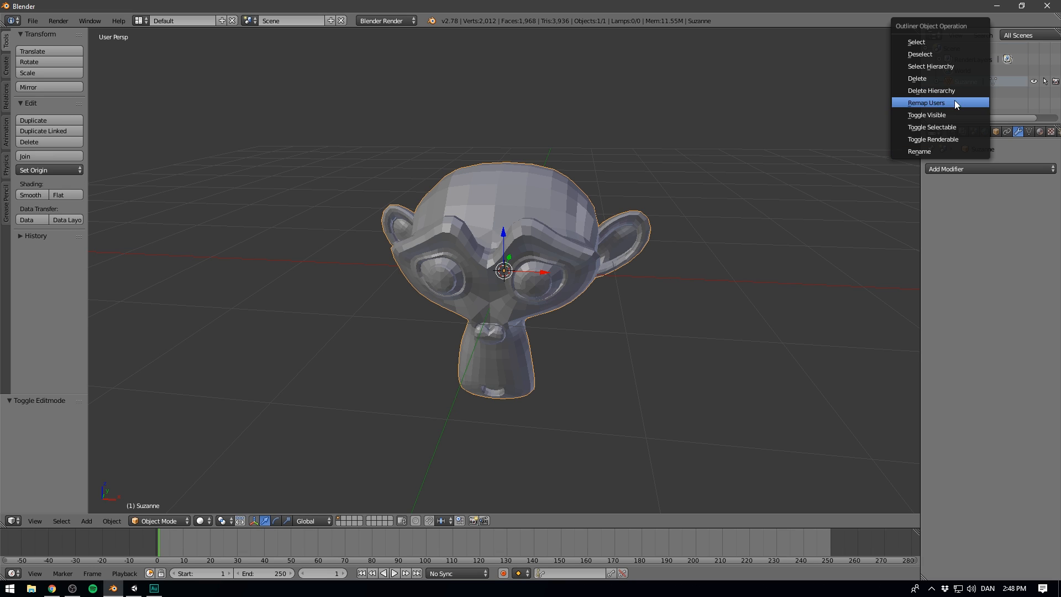
click(919, 151)
text(Suzanne_LOD)
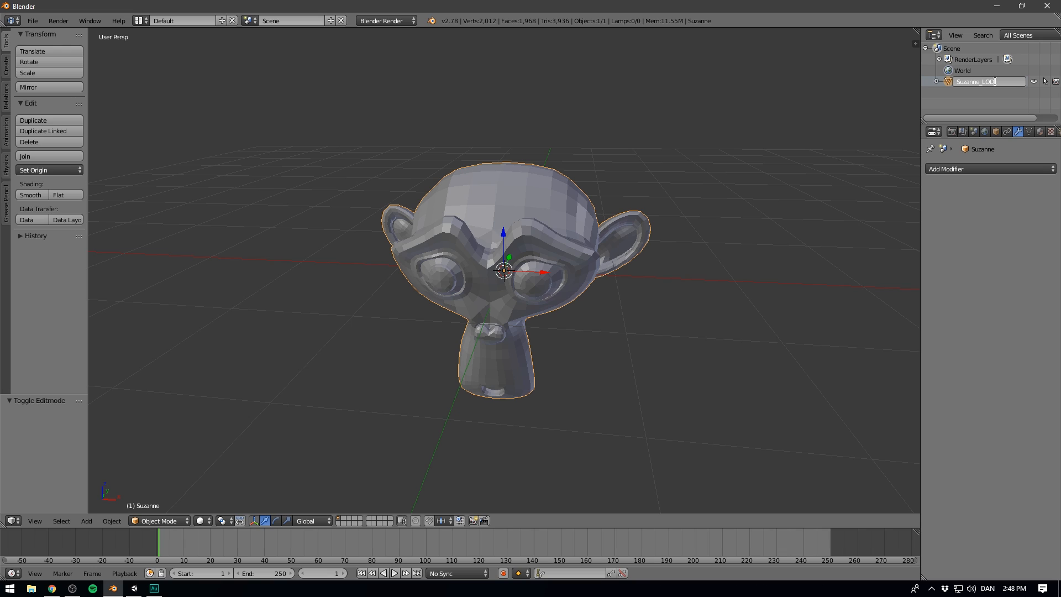
text(0)
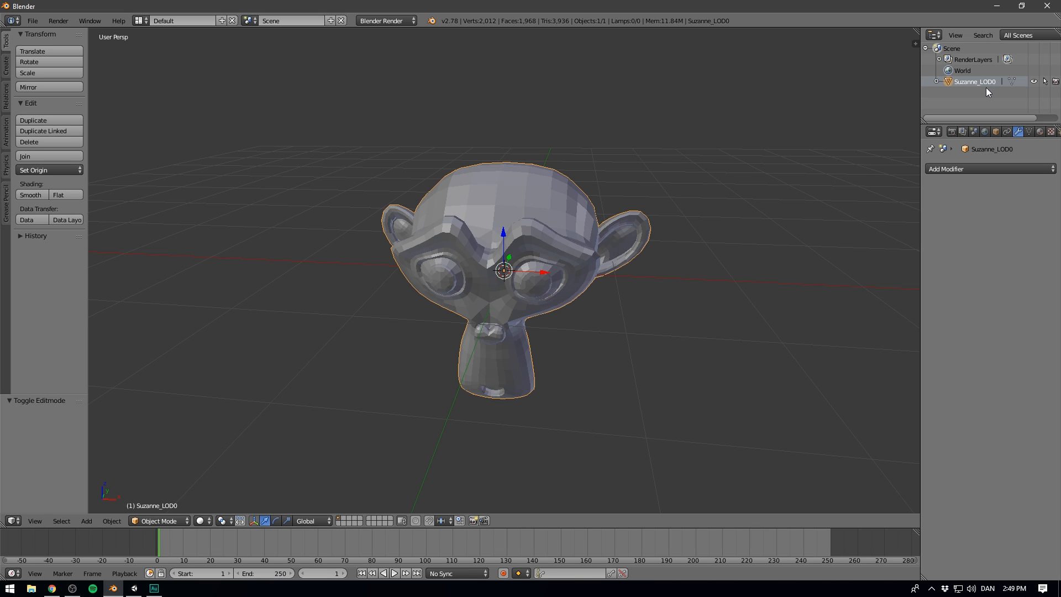
mouse_move(995, 86)
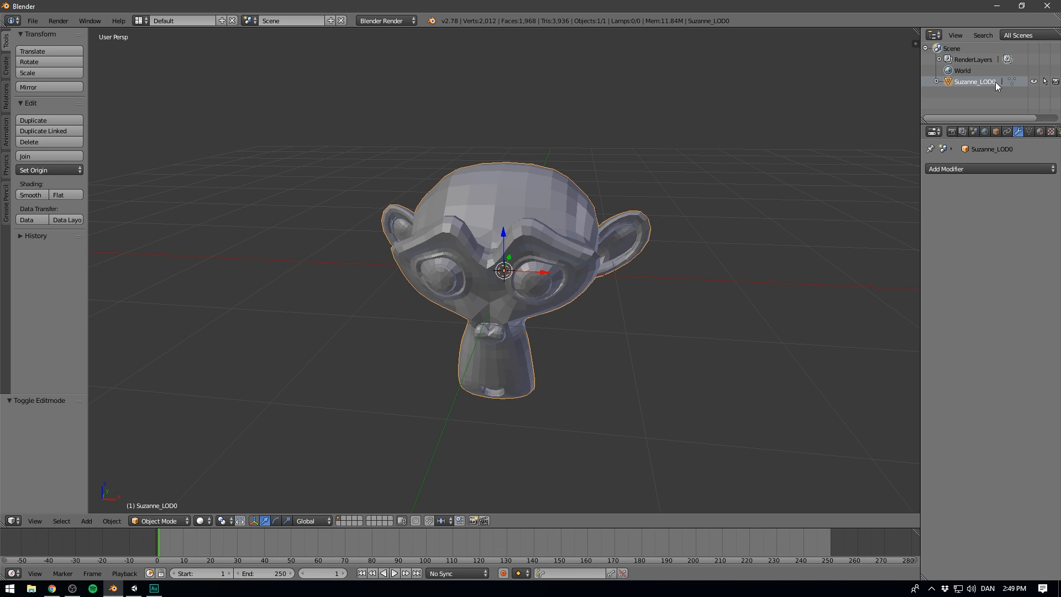
mouse_move(994, 88)
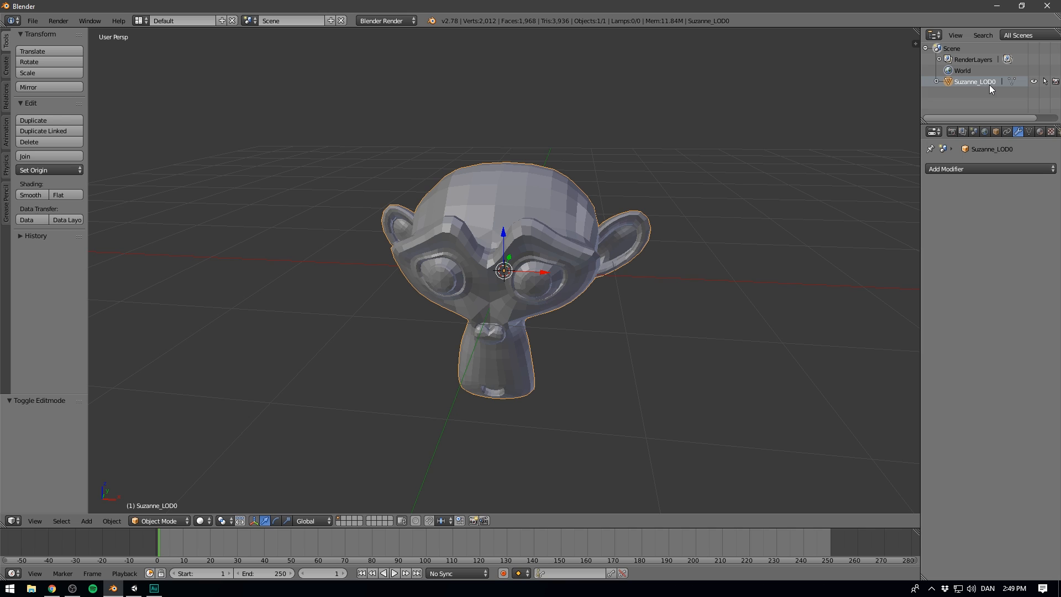
mouse_move(527, 224)
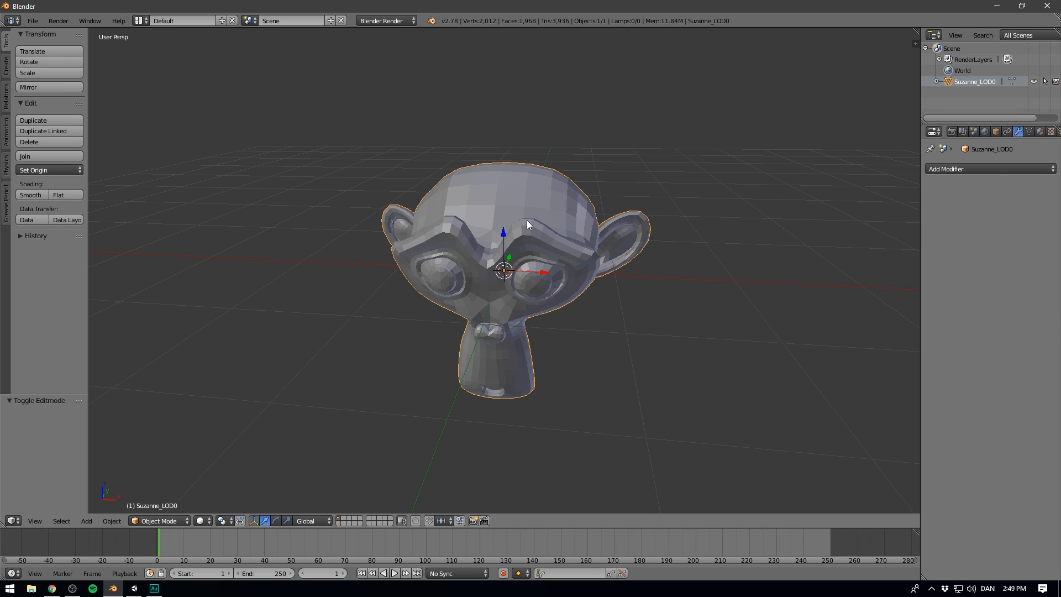
mouse_move(423, 179)
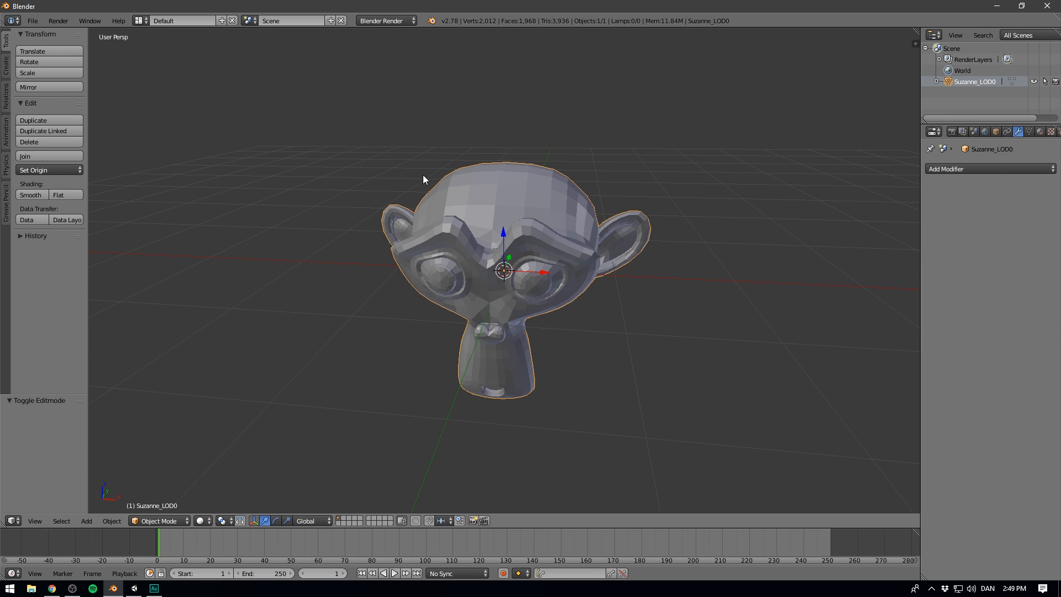
mouse_move(507, 201)
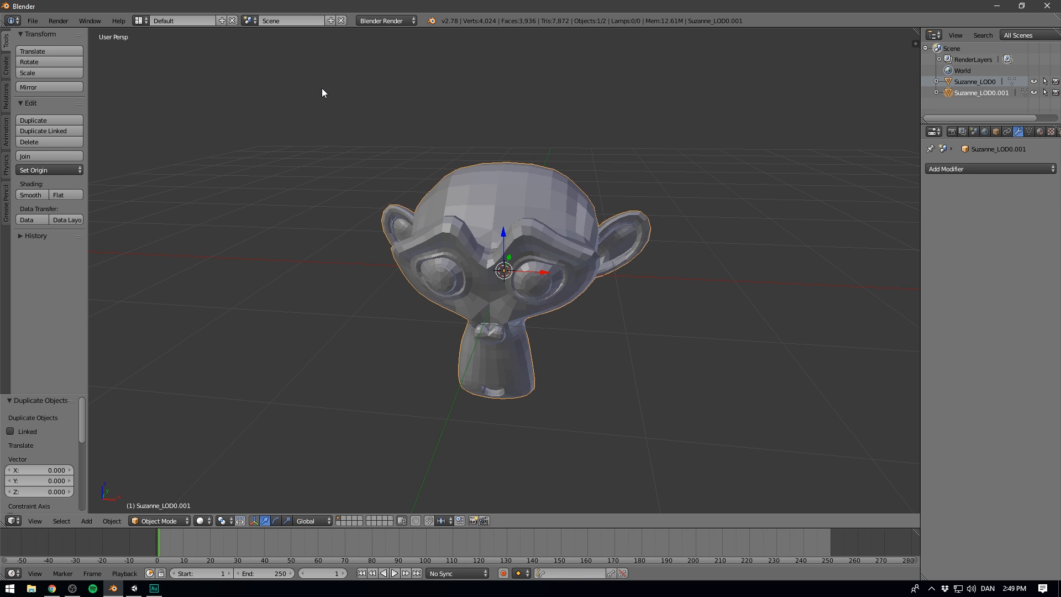
mouse_move(675, 135)
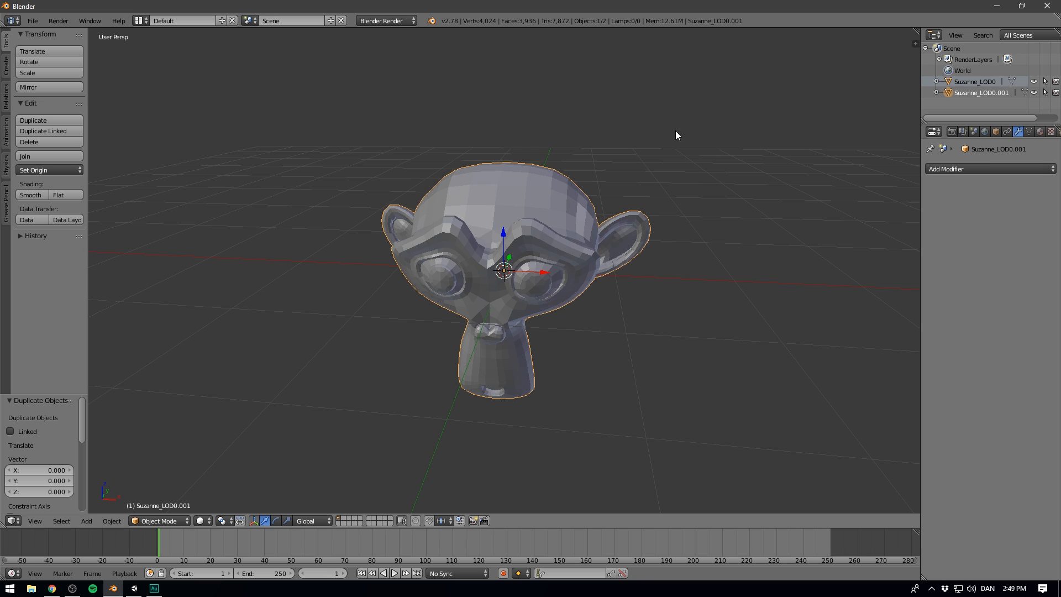
- Rename the duplicated monkey to Suzanne_LOD1 and move it to another layer
right_click(981, 92)
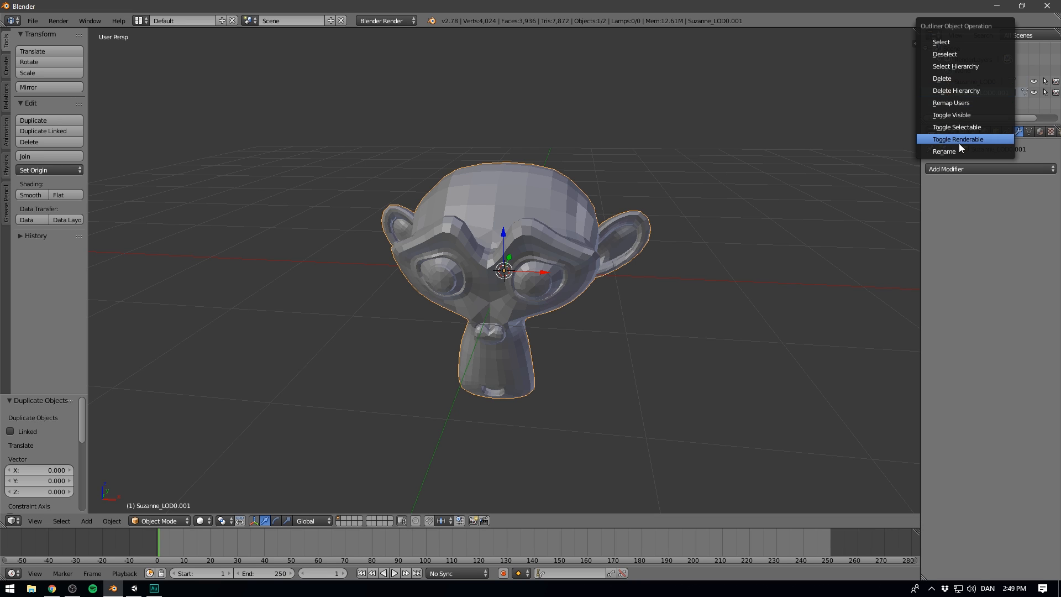
click(944, 151)
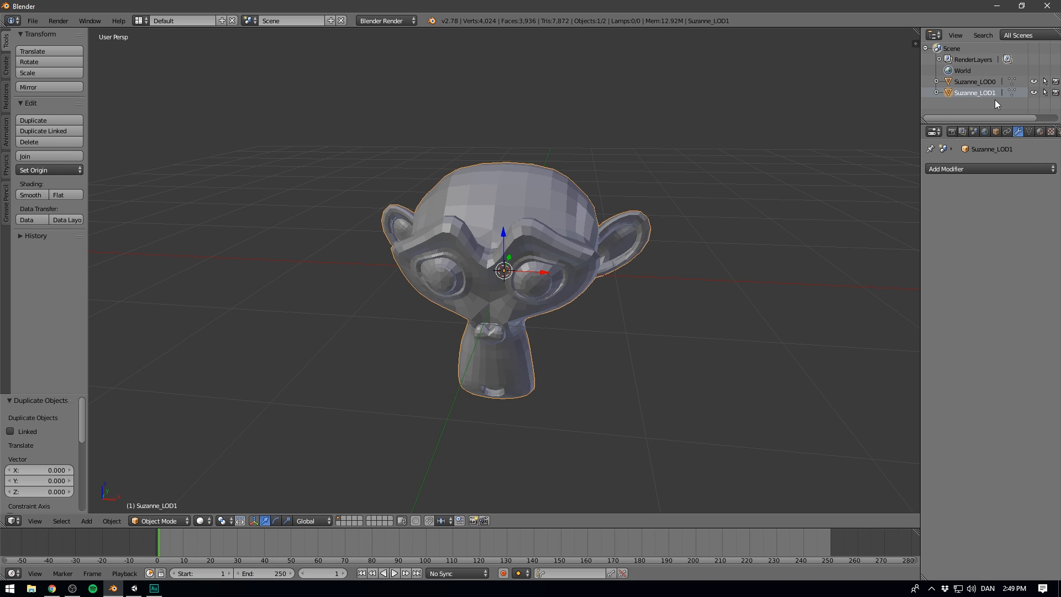
mouse_move(391, 141)
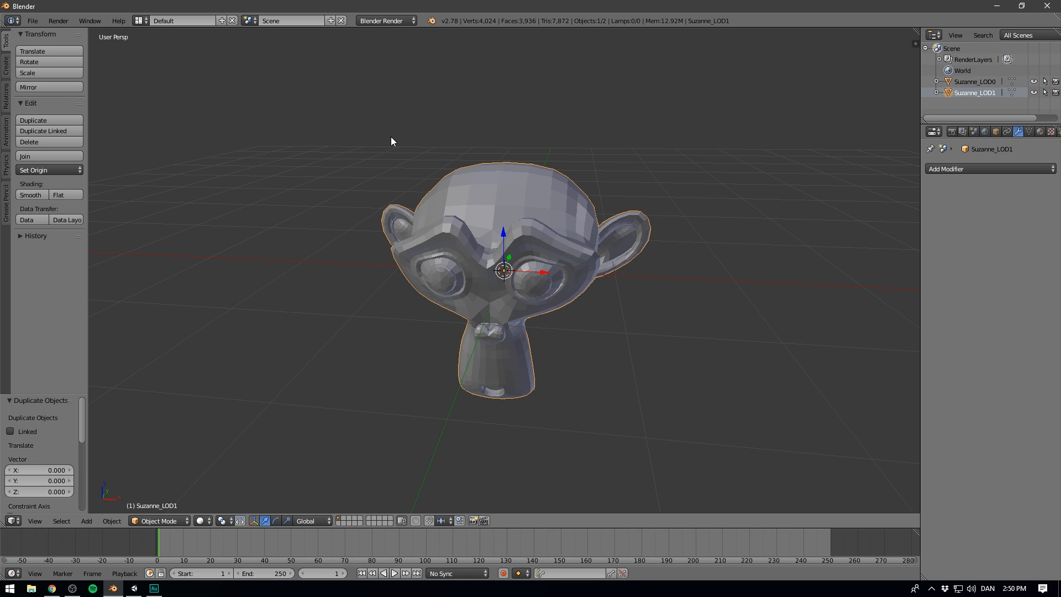
key(m)
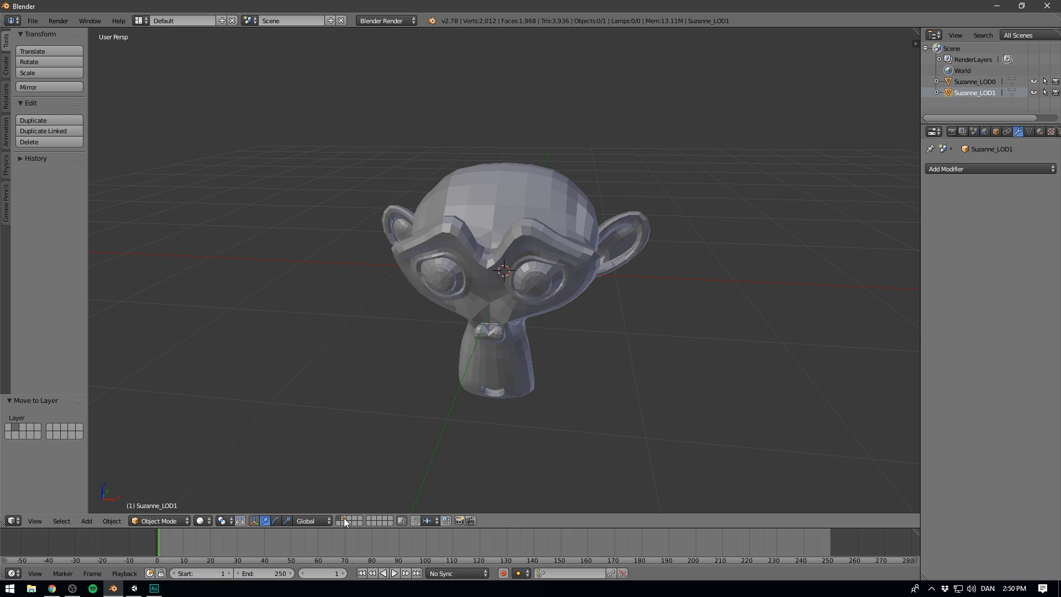
mouse_move(344, 520)
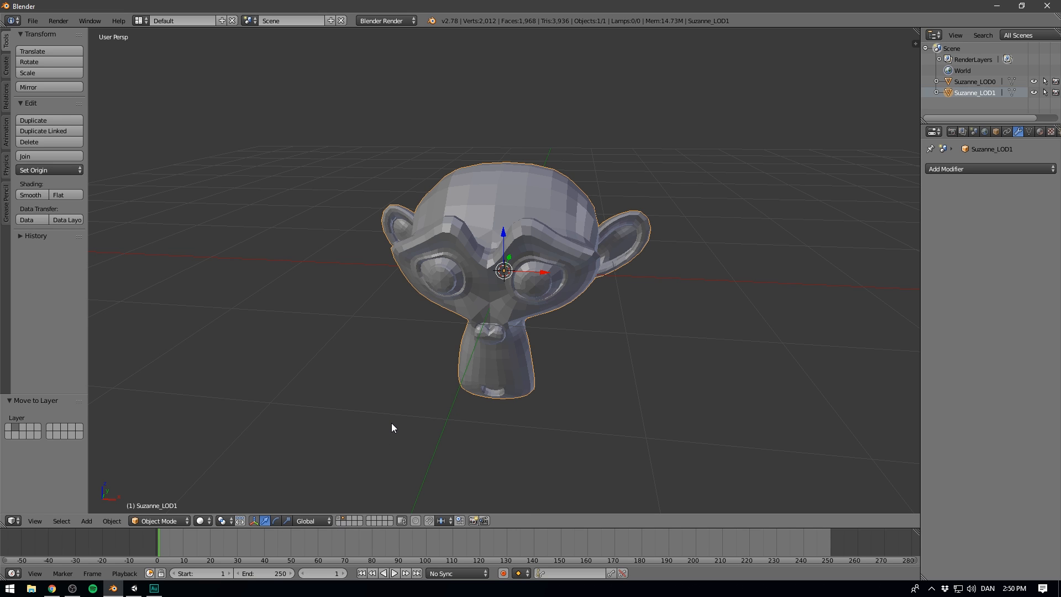
mouse_move(389, 383)
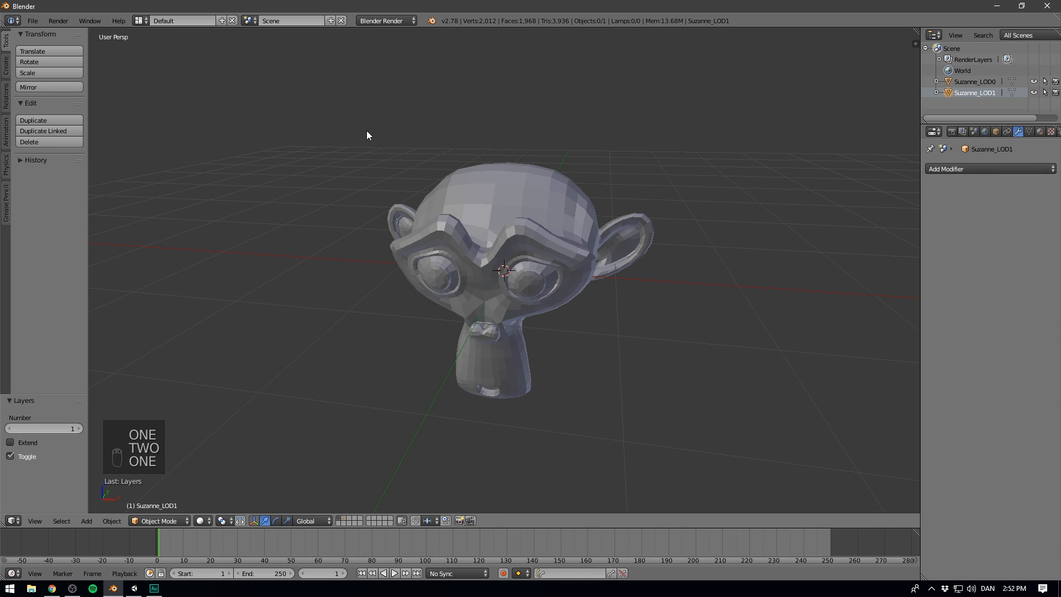
- Inspect Suzanne_LOD1's wireframe in Edit Mode, then add a Decimate modifier at ratio 0.5
click(504, 271)
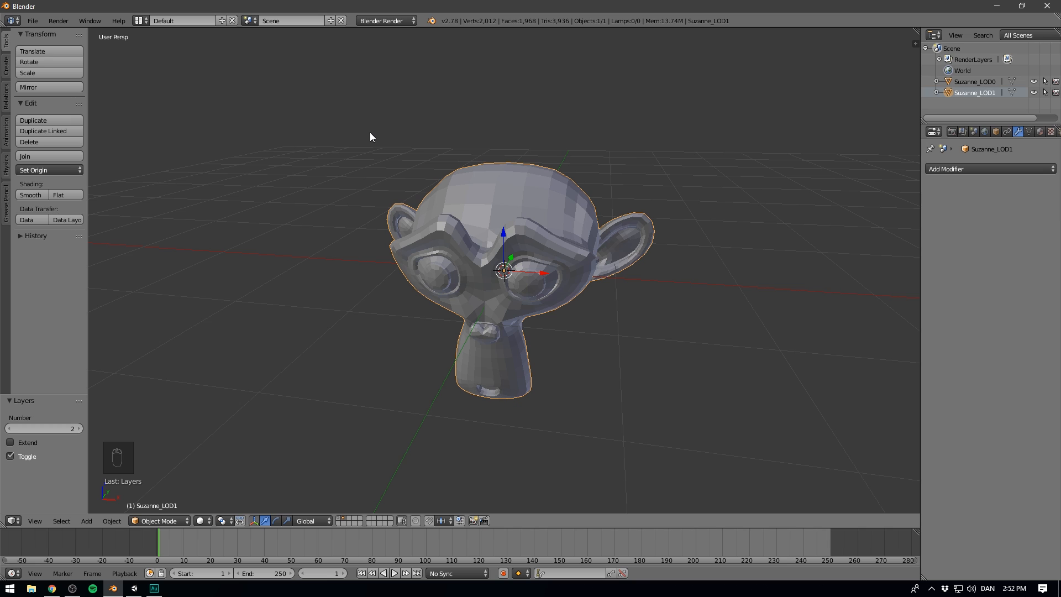
key(Tab)
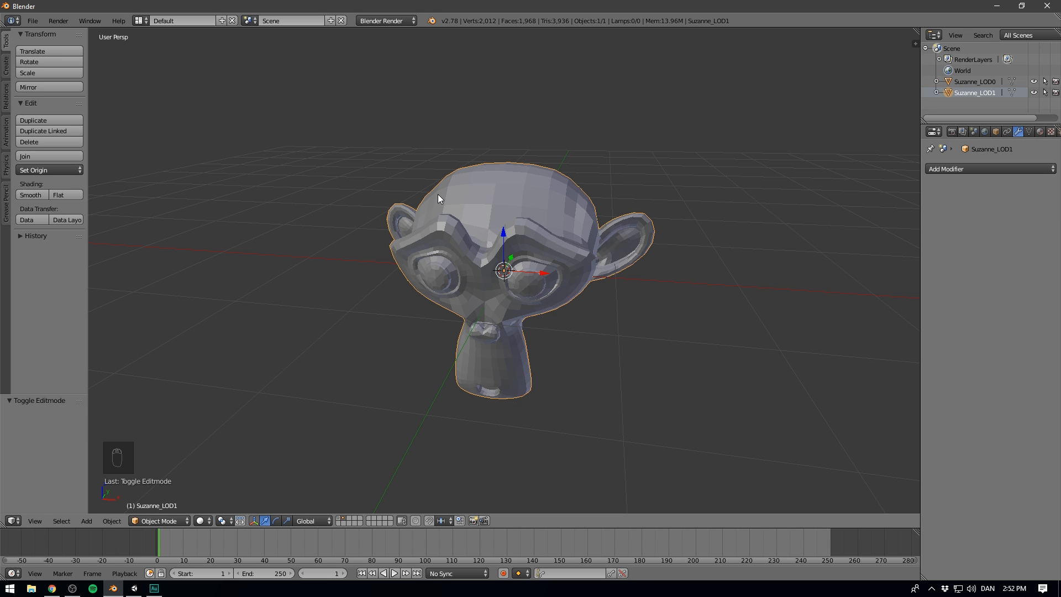
key(Tab)
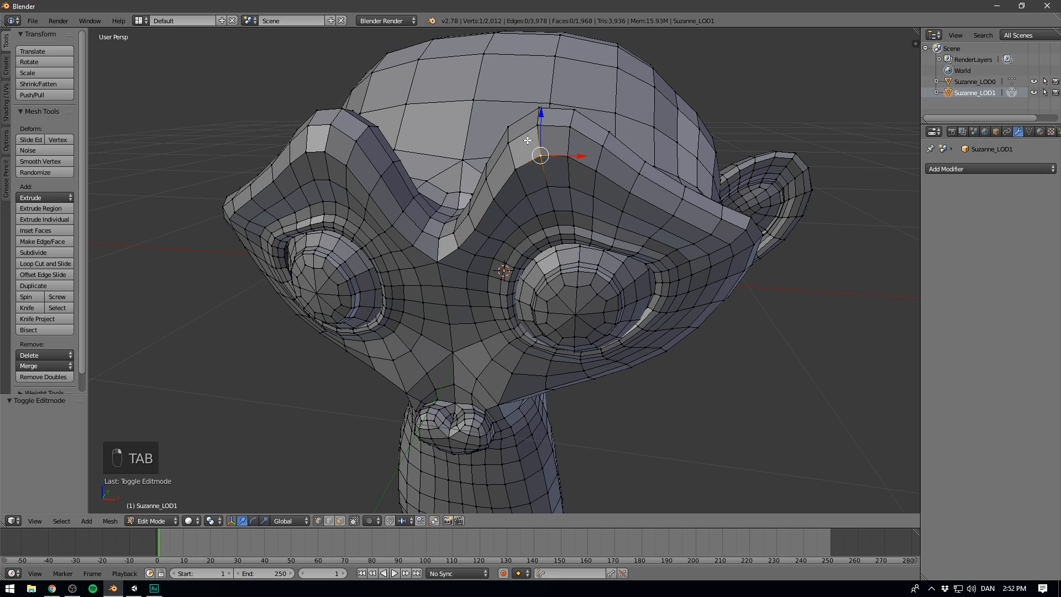
key(Tab)
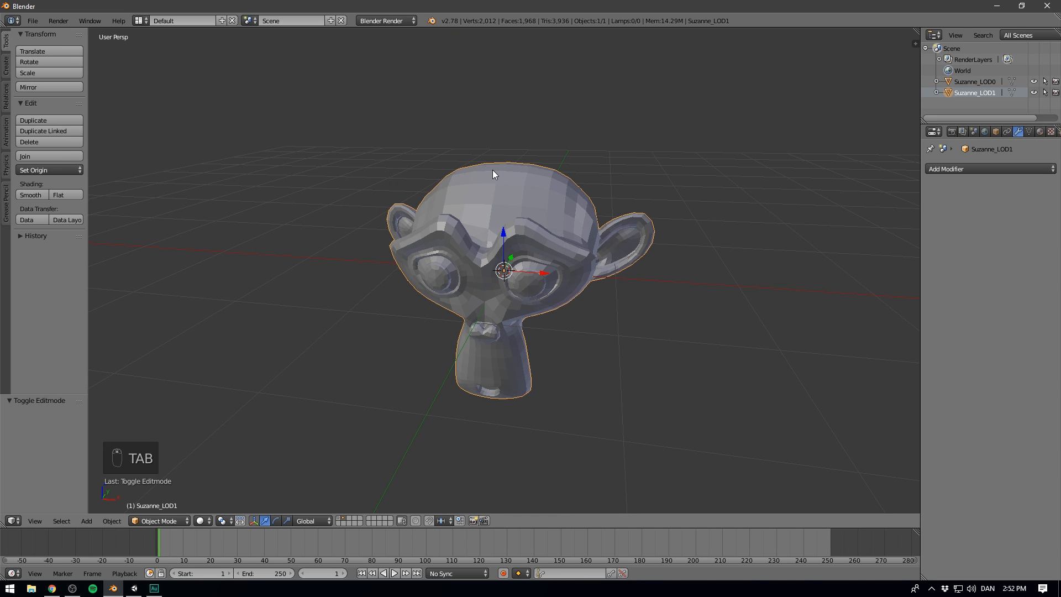
mouse_move(530, 162)
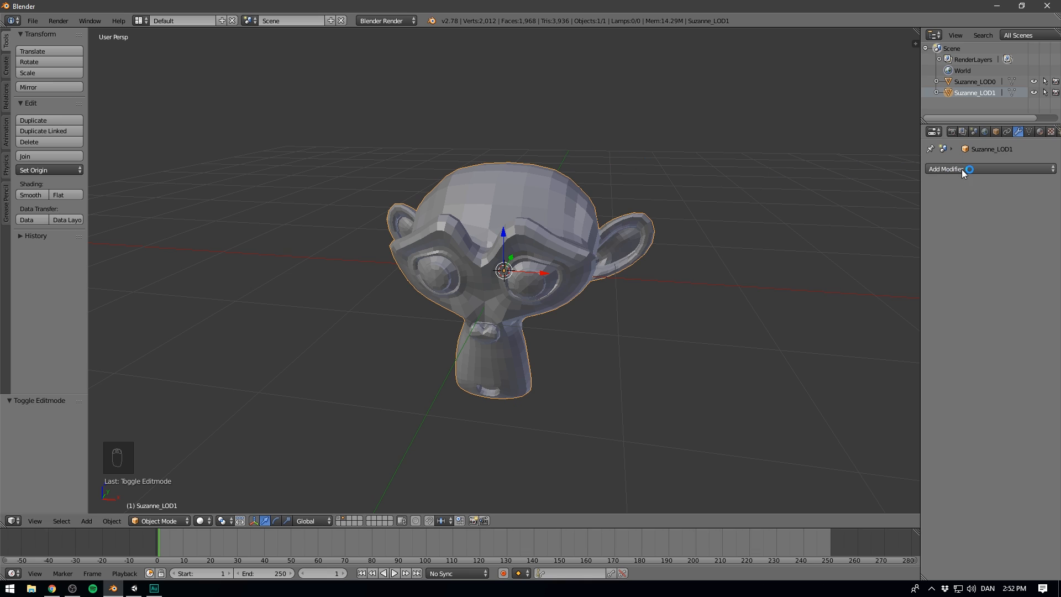
click(947, 168)
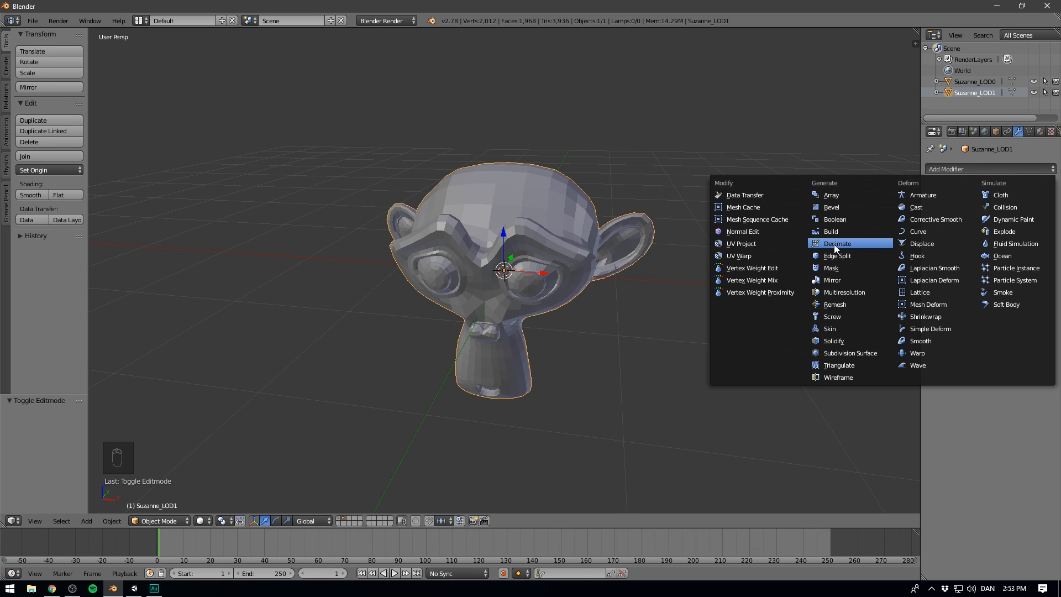
click(837, 244)
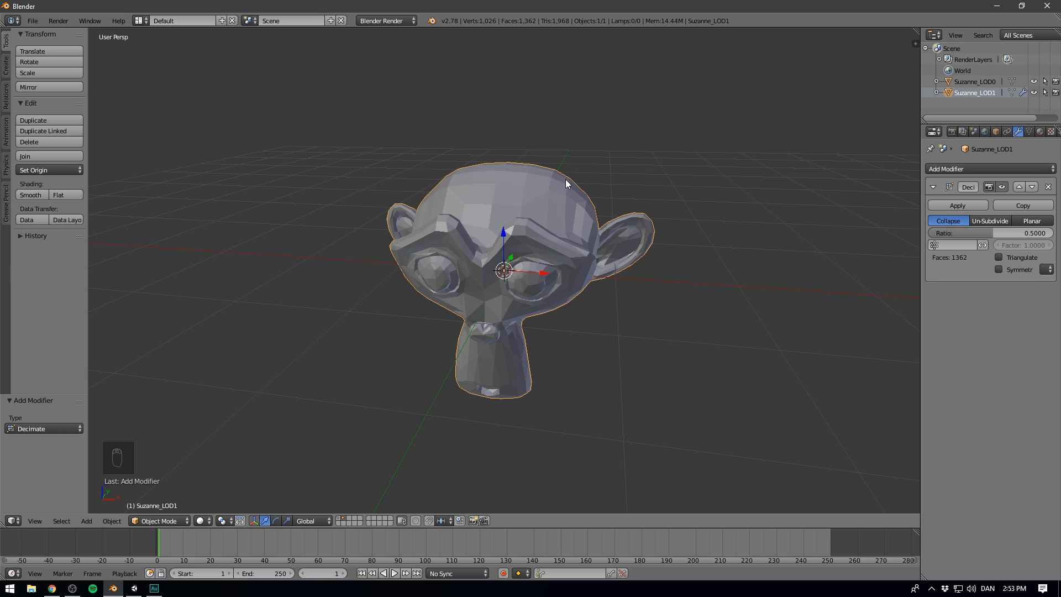
mouse_move(647, 204)
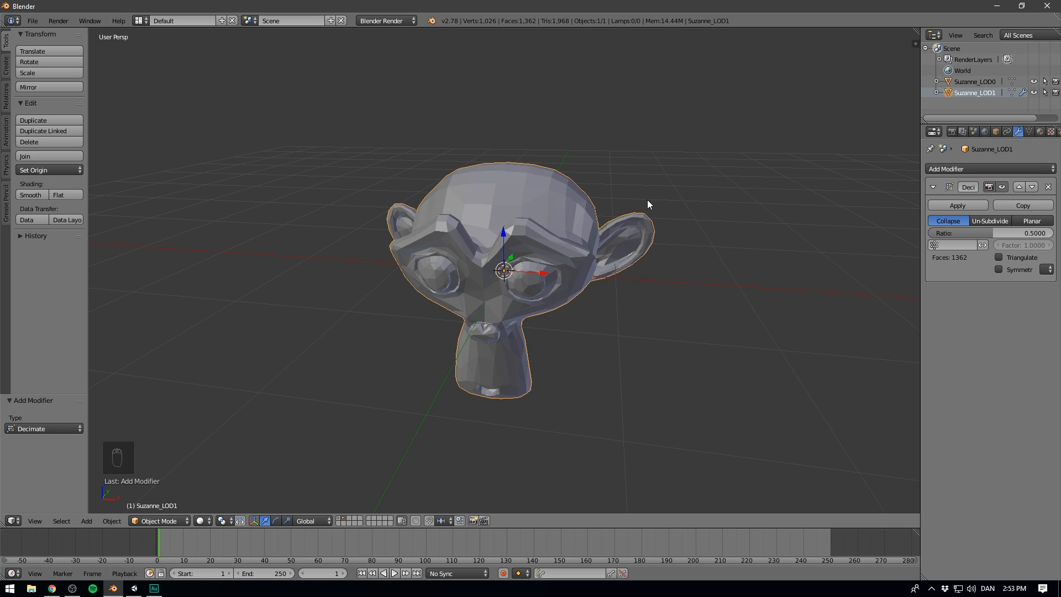
- Move the Suzanne_LOD2 copy to layer 3, show it, and lower Decimate ratio to 0.2
right_click(974, 93)
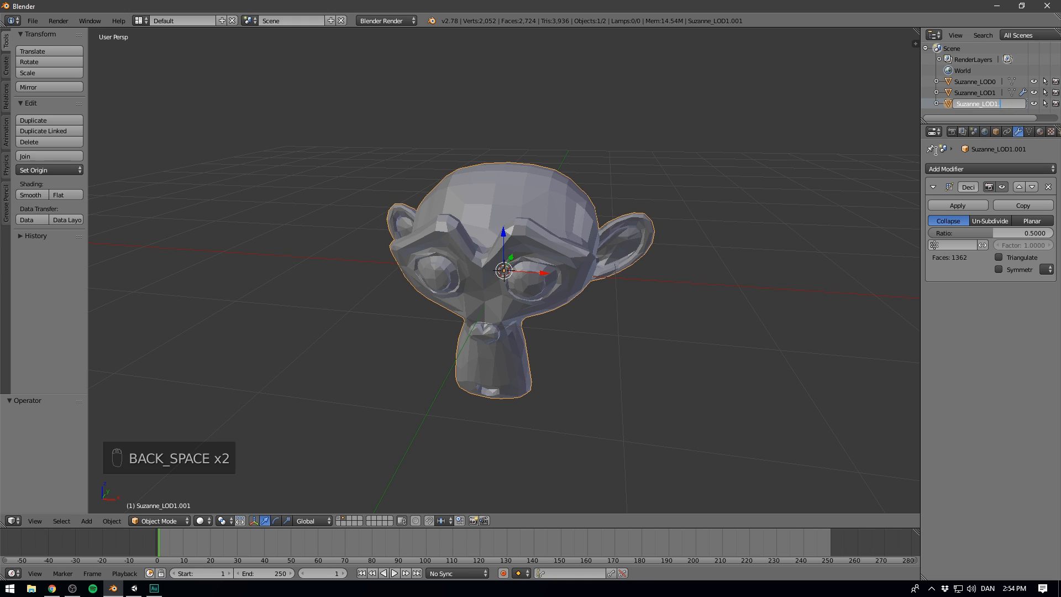
key(m)
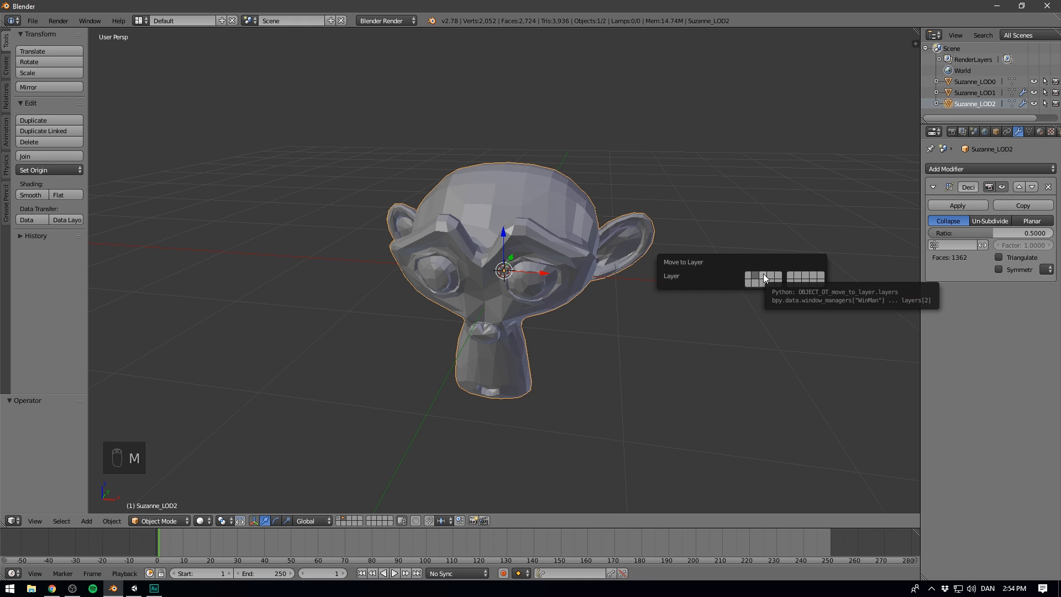
click(763, 278)
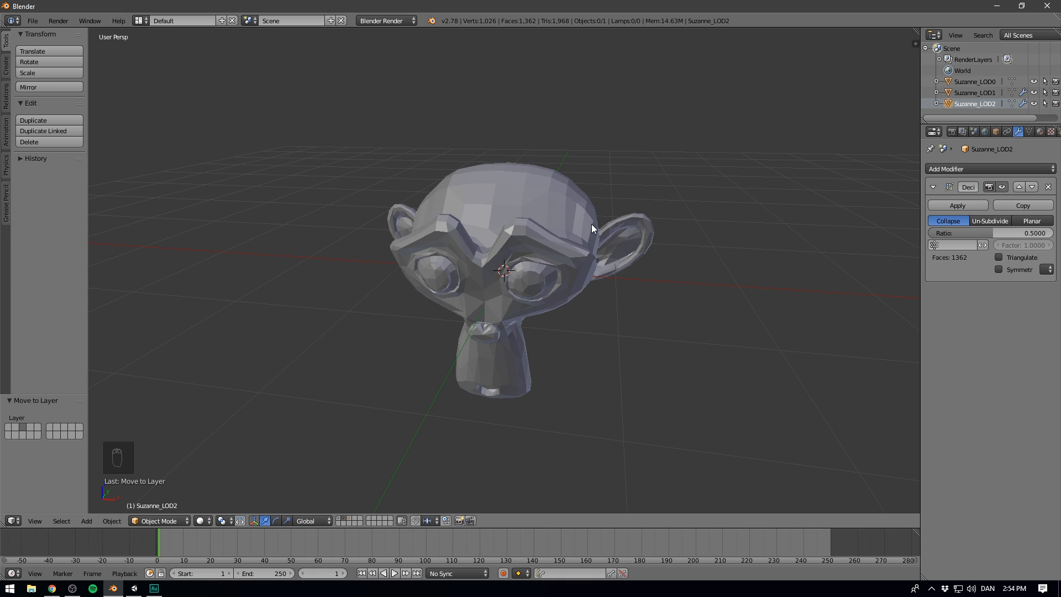
click(592, 228)
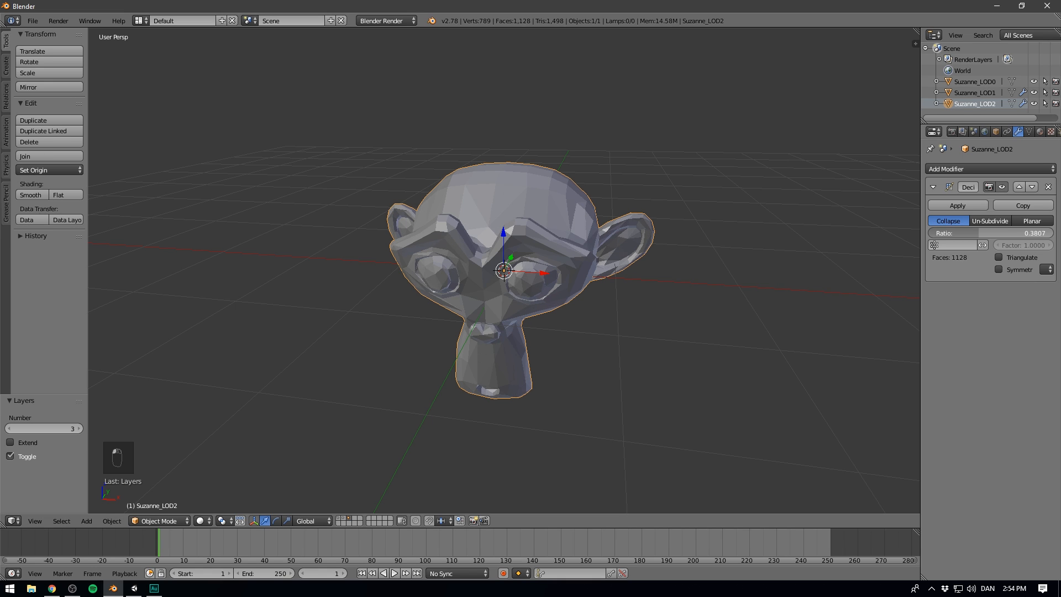
drag(988, 233, 947, 233)
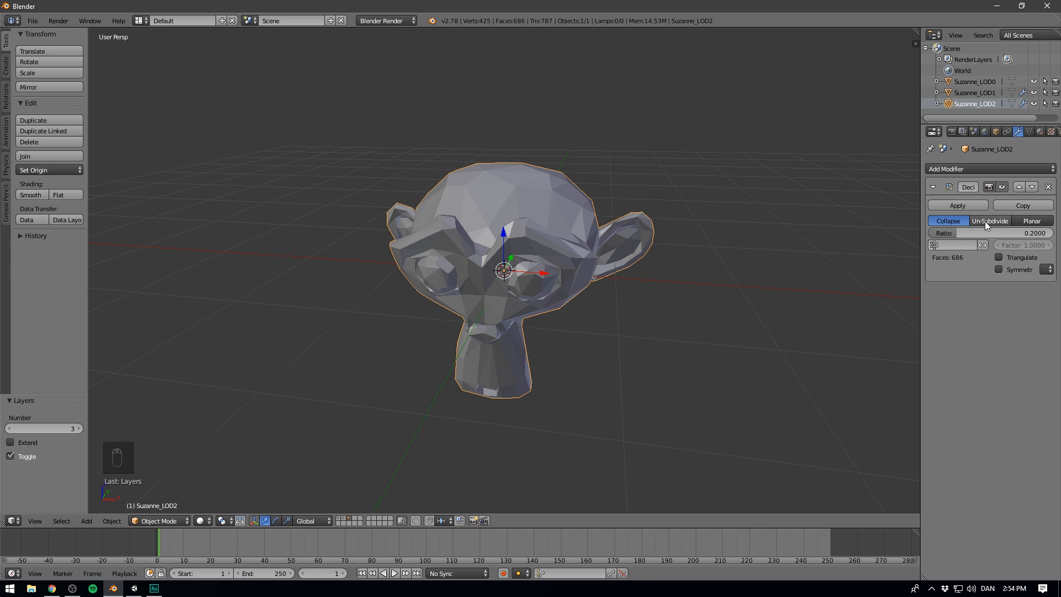
- Duplicate Suzanne_LOD2 as Suzanne_LOD3 and set its Decimate ratio to 0.1
key(shift+d)
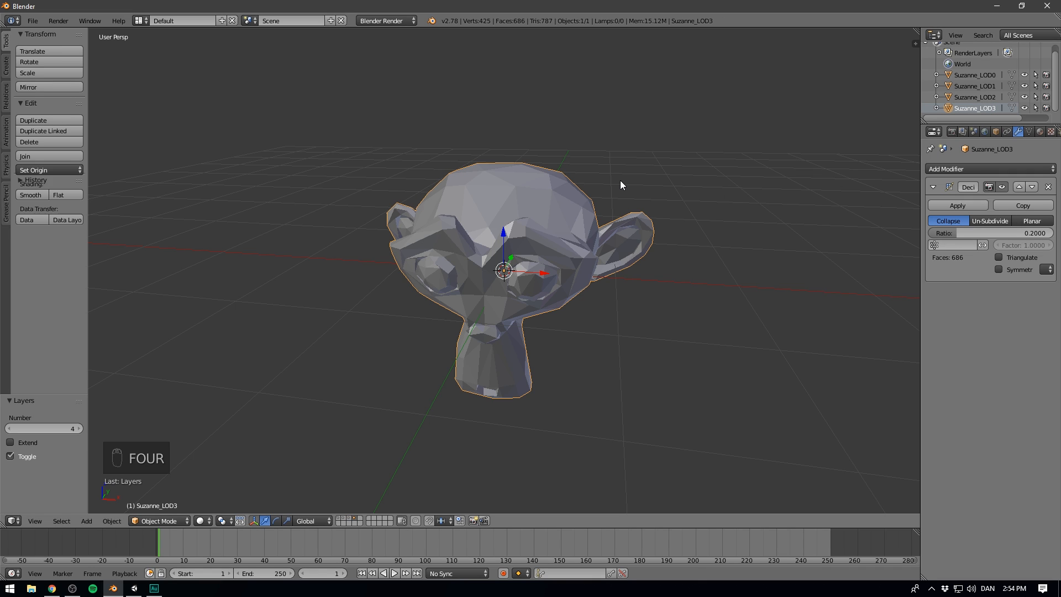
click(990, 232)
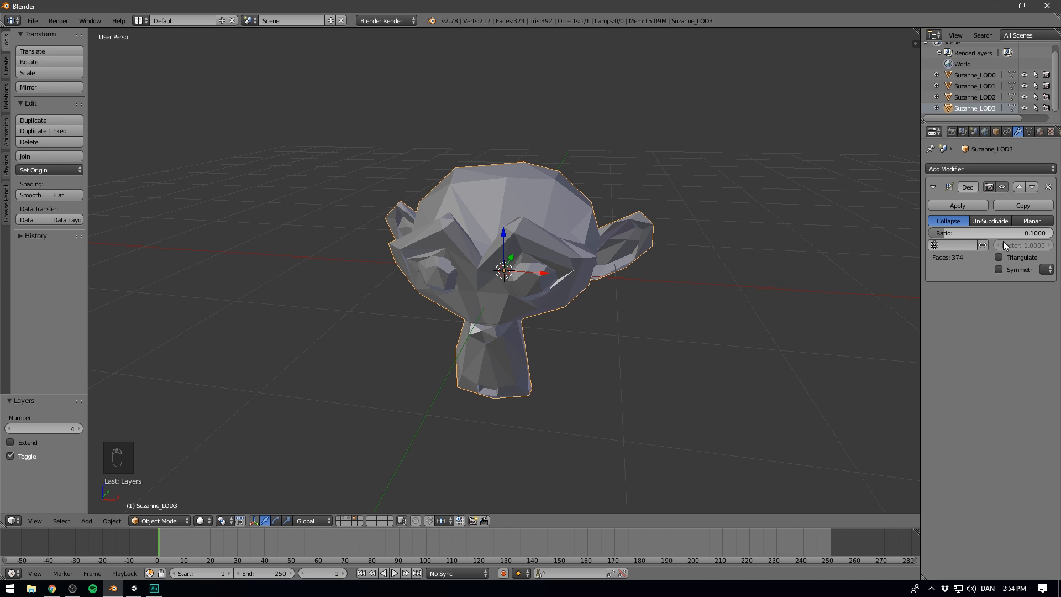
key(a)
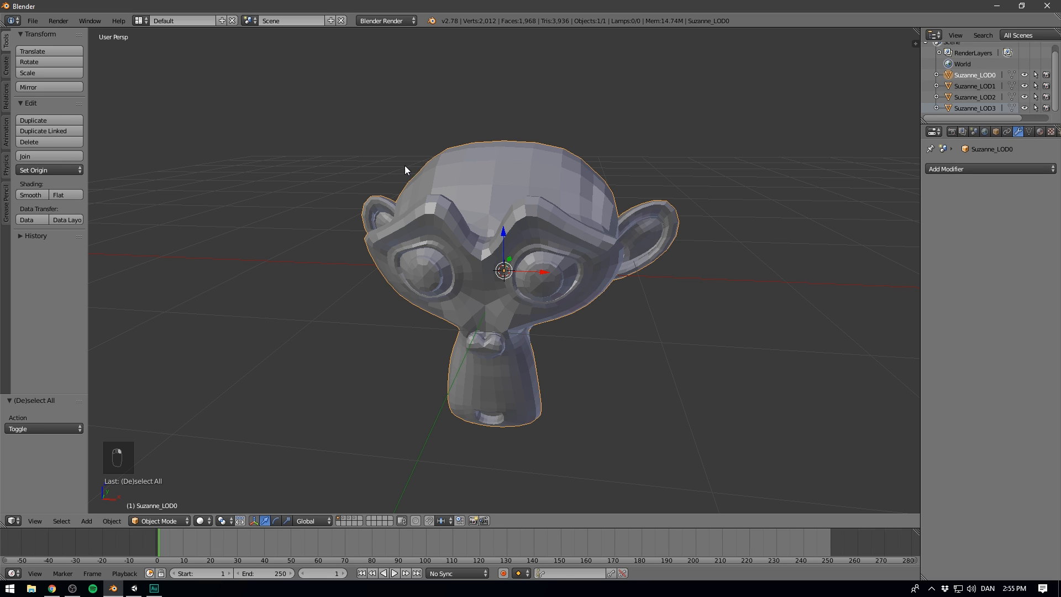
- Smooth shade Suzanne_LOD0 and apply the Decimate modifier on Suzanne_LOD2
click(30, 195)
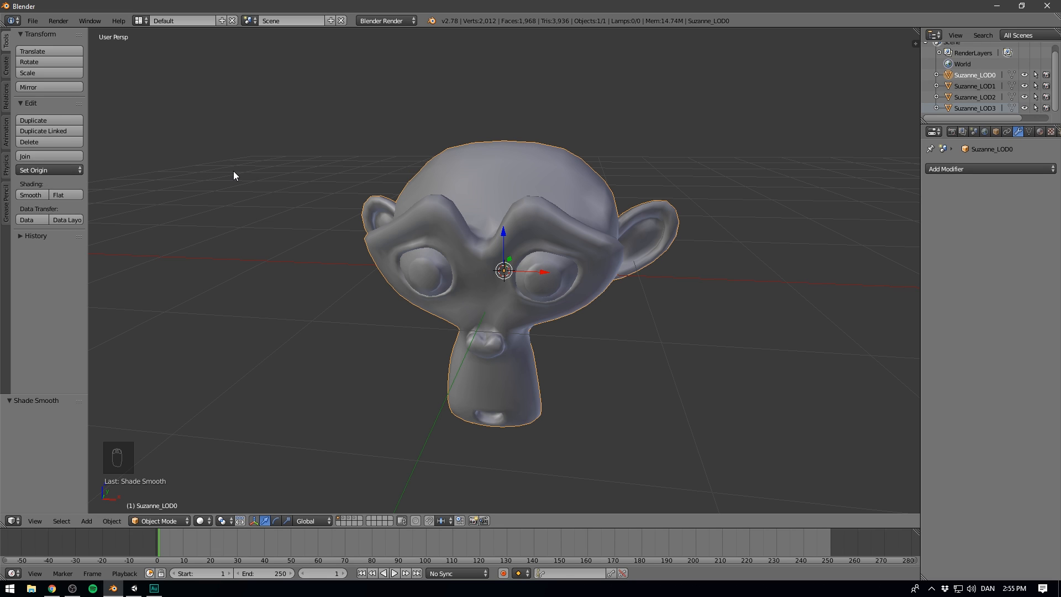
mouse_move(341, 332)
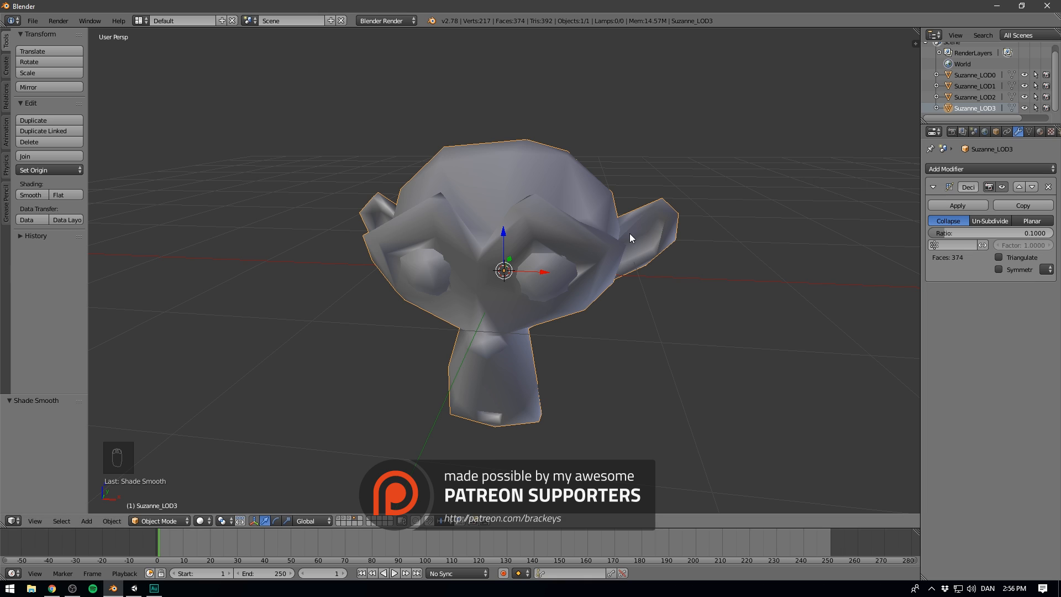
click(956, 205)
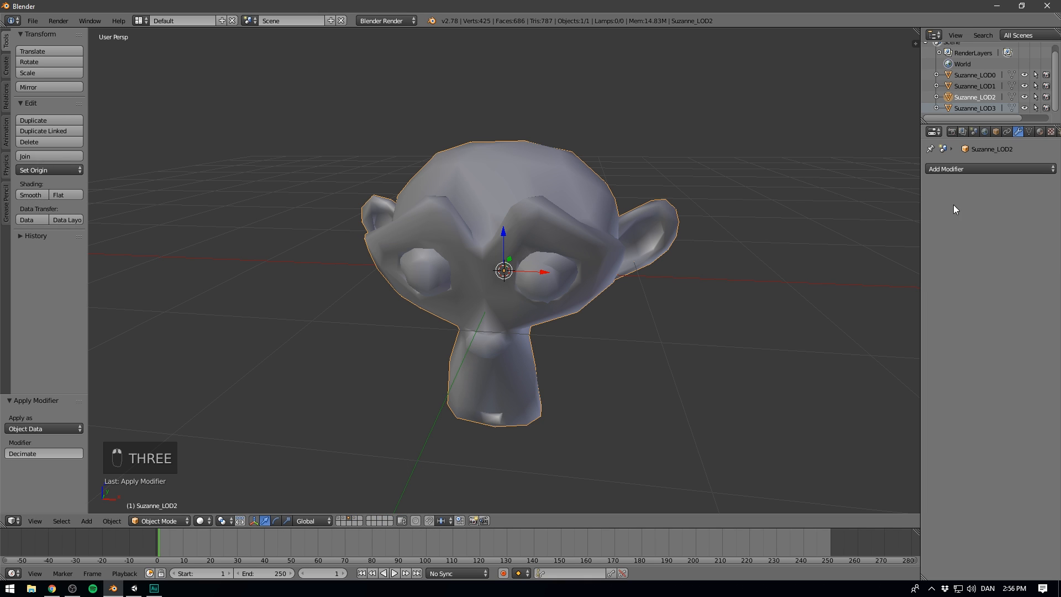
click(973, 86)
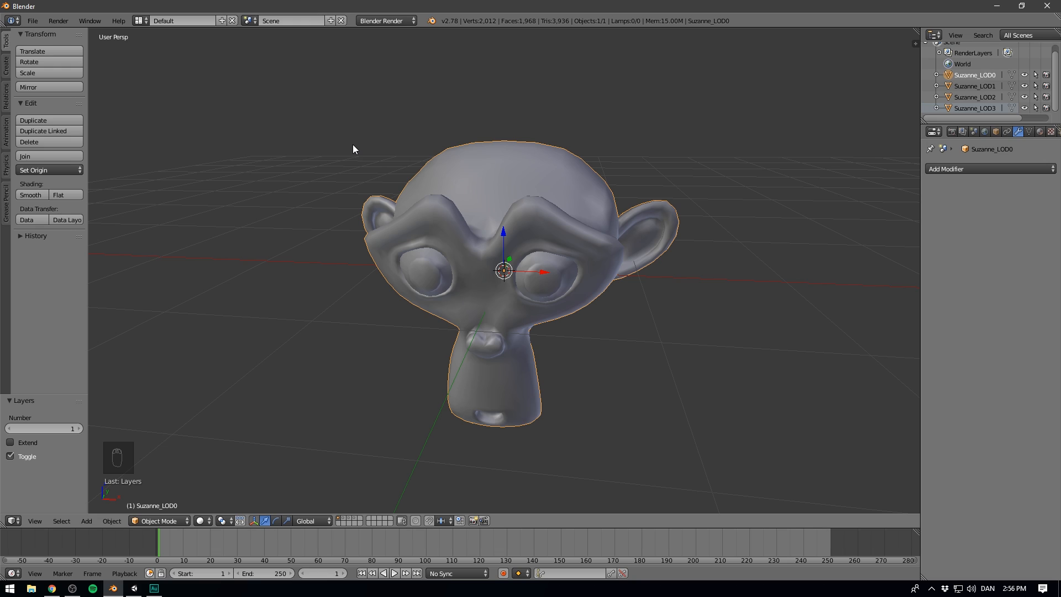
mouse_move(396, 156)
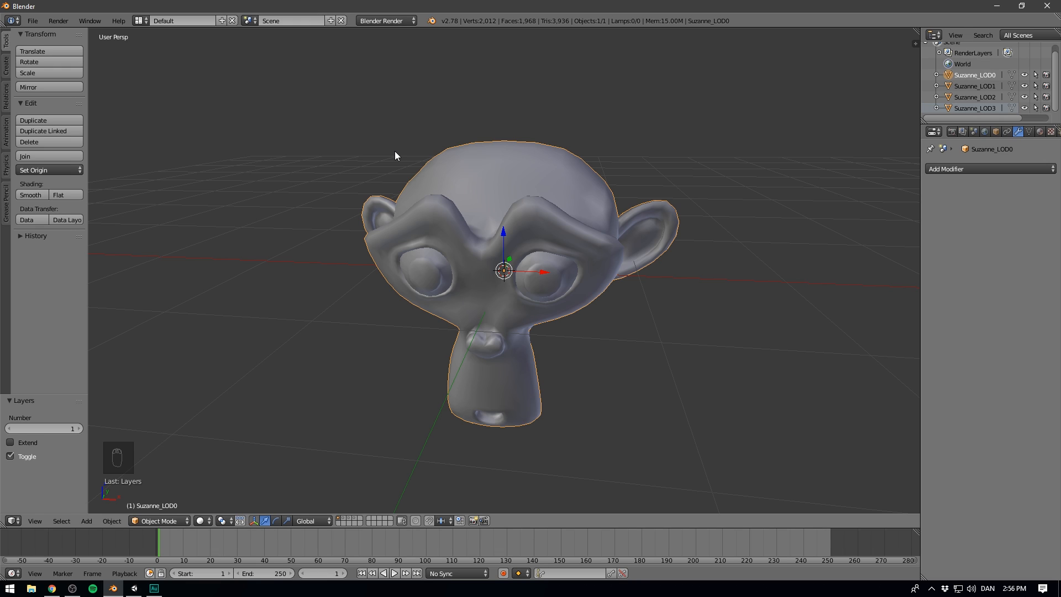
mouse_move(400, 150)
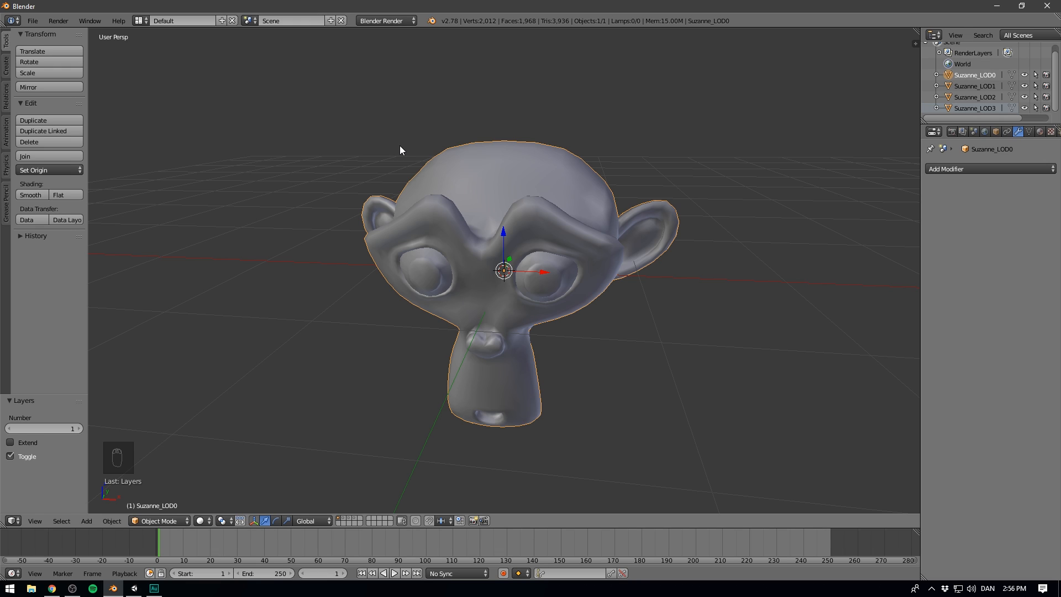
mouse_move(525, 69)
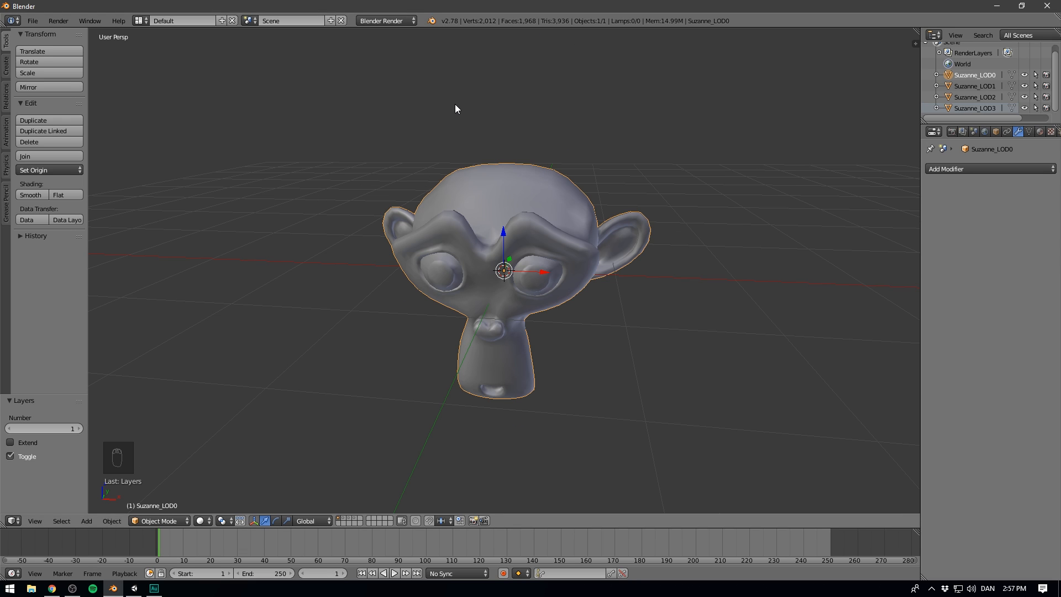
mouse_move(327, 109)
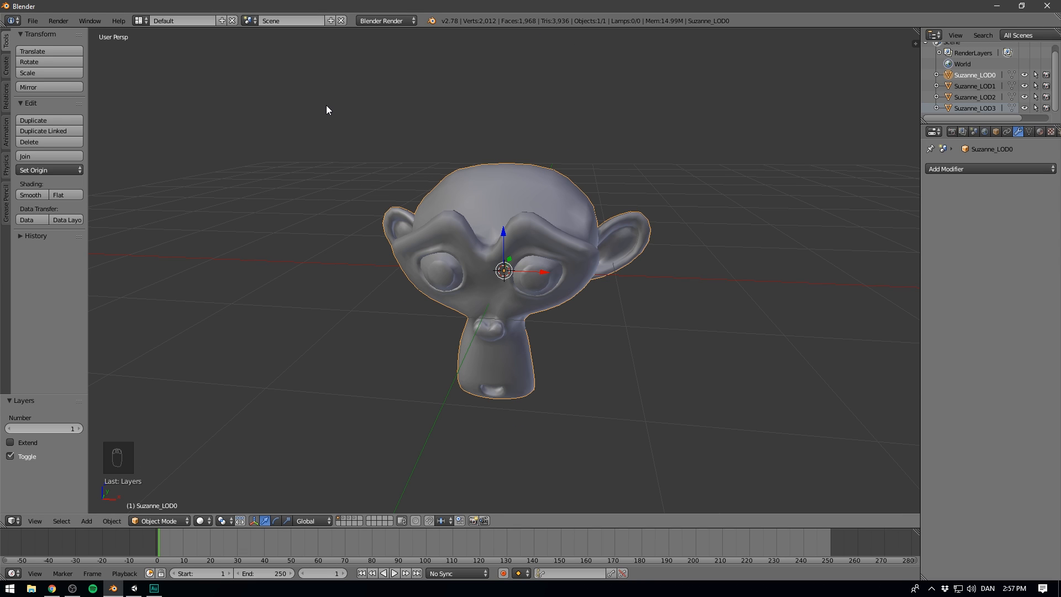
- Open the File menu to reach the export formats
click(32, 20)
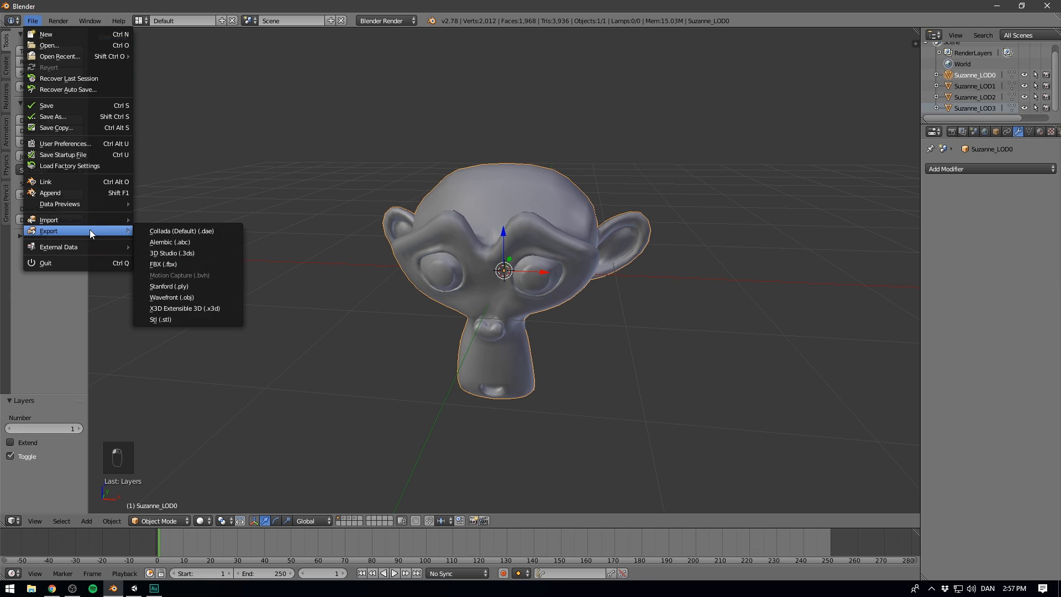
- Pick FBX, browse to LOD Tutorial\Assets, and export the file as Monkey.fbx
click(162, 264)
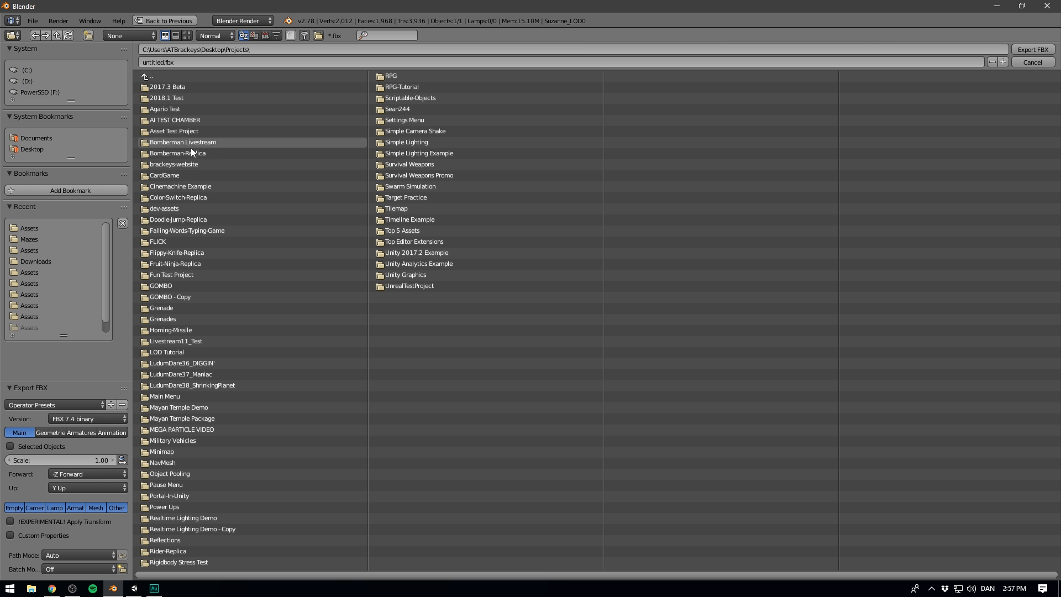
double_click(166, 352)
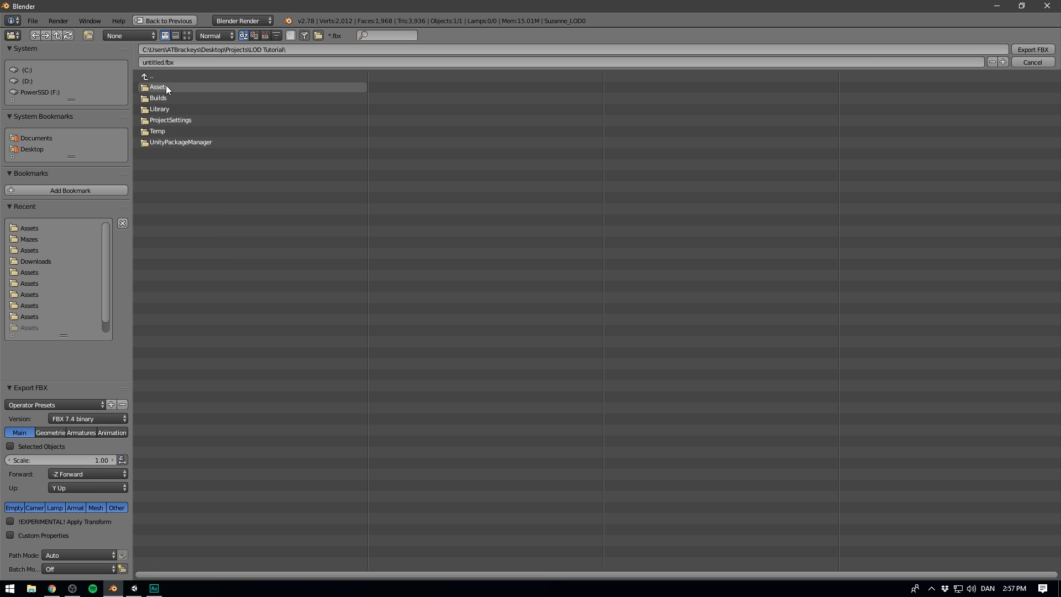
double_click(157, 86)
text(Monkey)
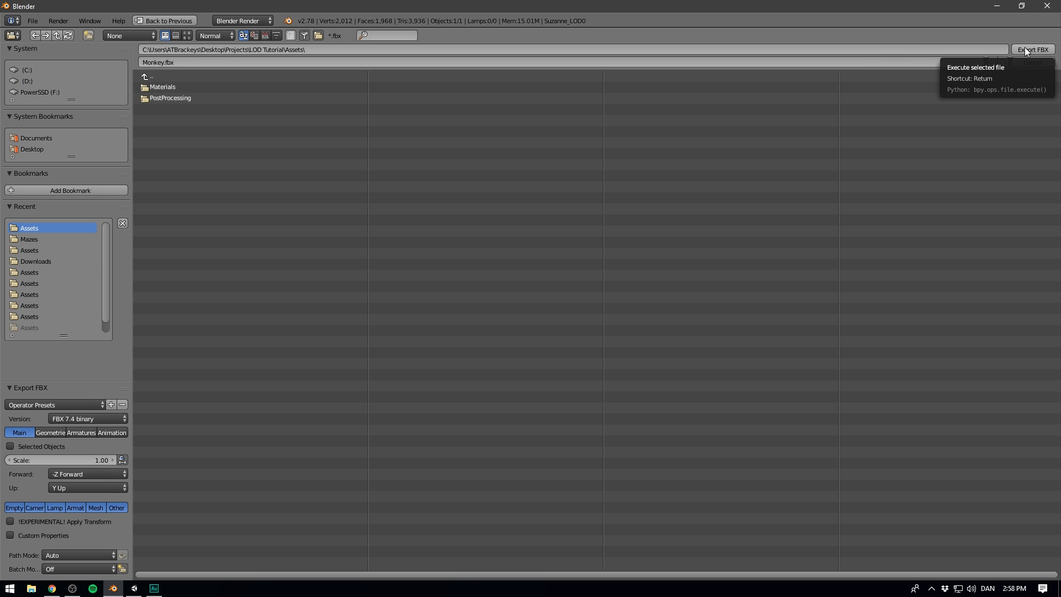
click(1033, 50)
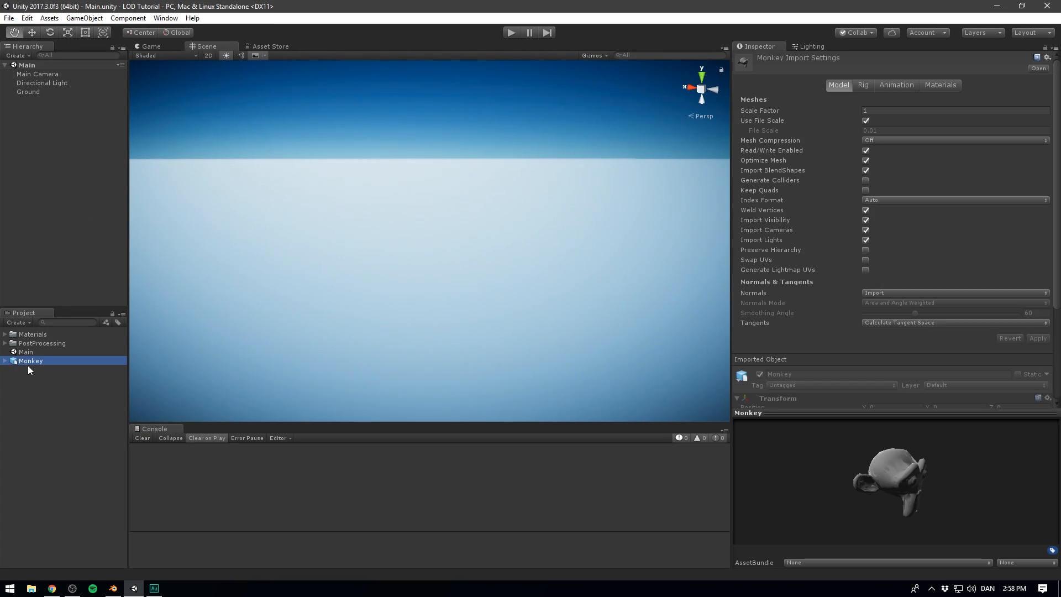
- Expand and collapse the imported Monkey model to confirm its four Suzanne LOD meshes
click(5, 361)
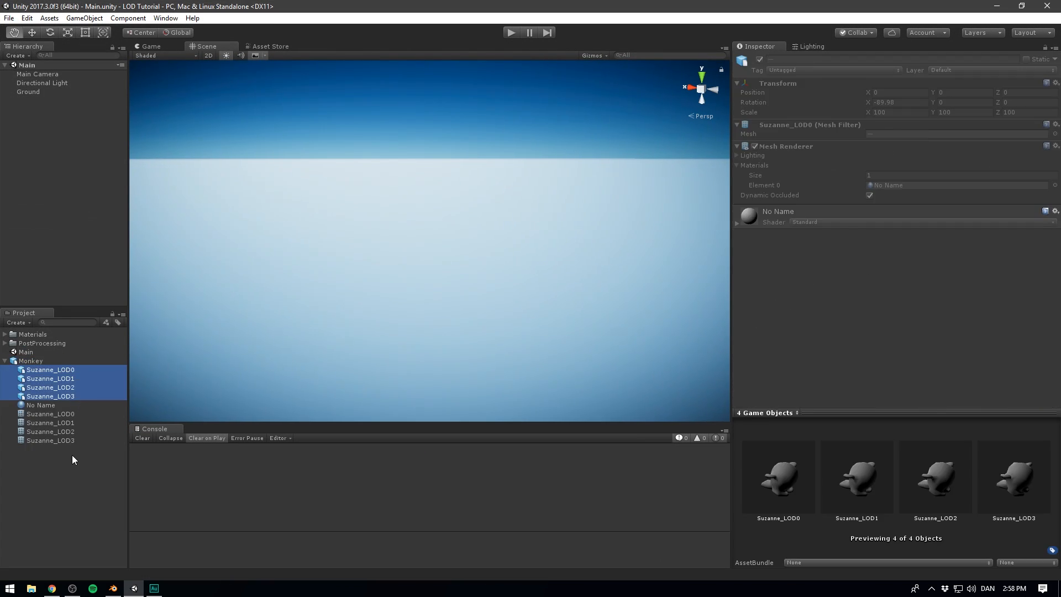
click(30, 360)
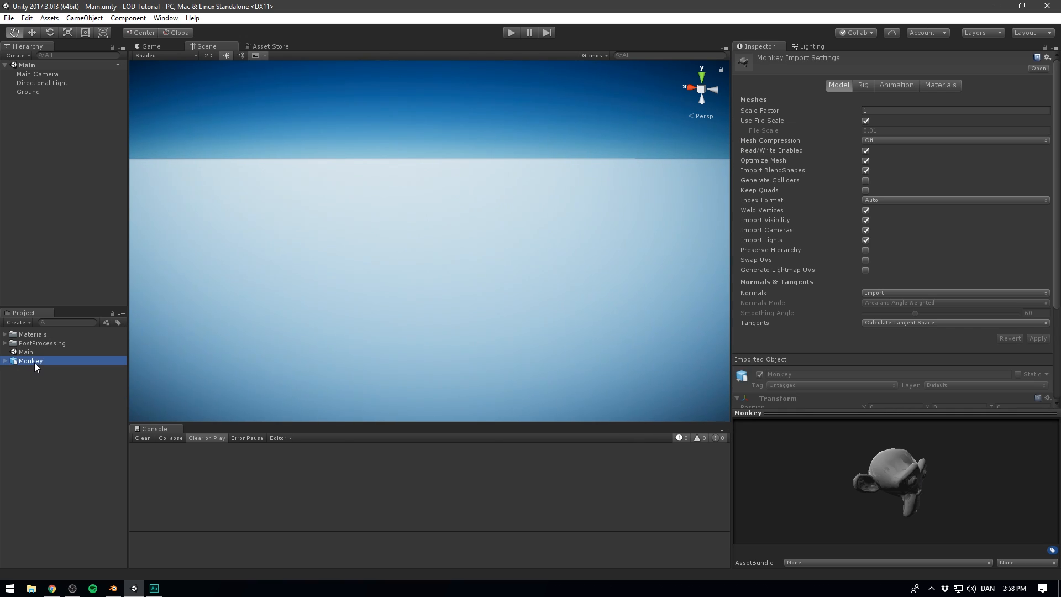
mouse_move(39, 364)
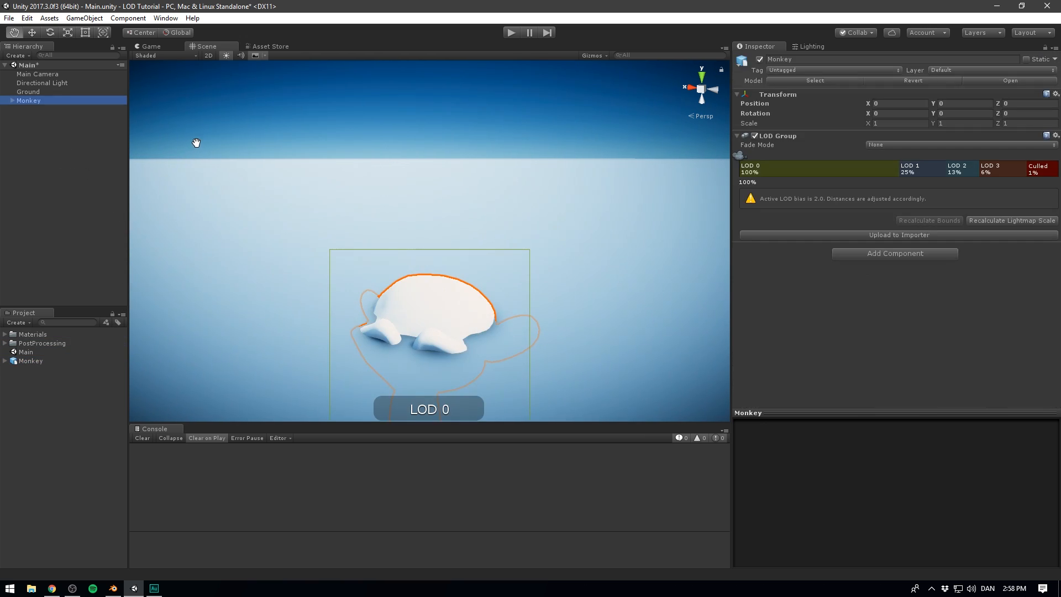
mouse_move(127, 201)
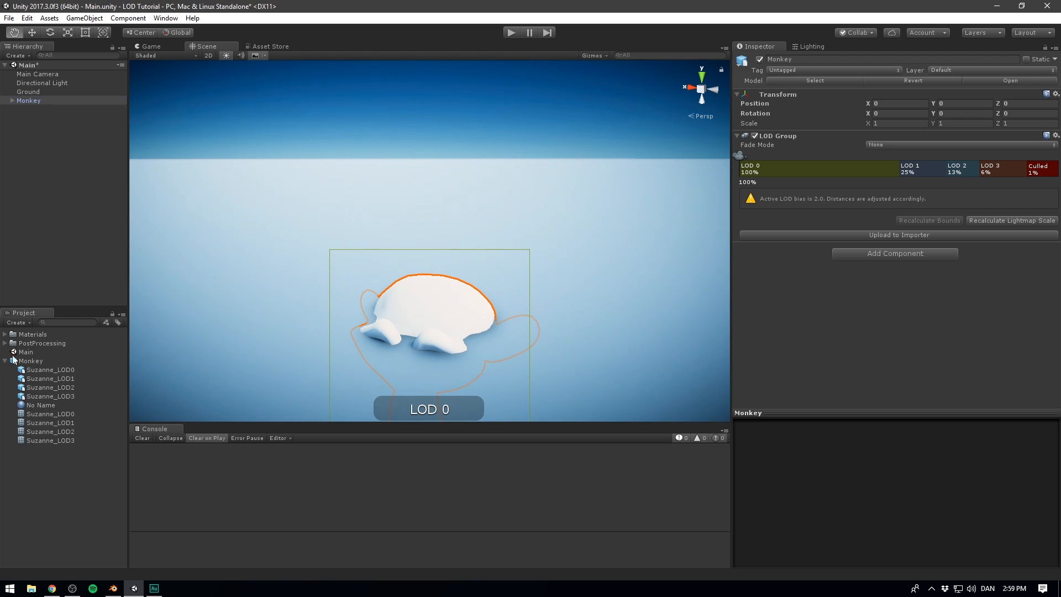
mouse_move(65, 404)
text(1.5)
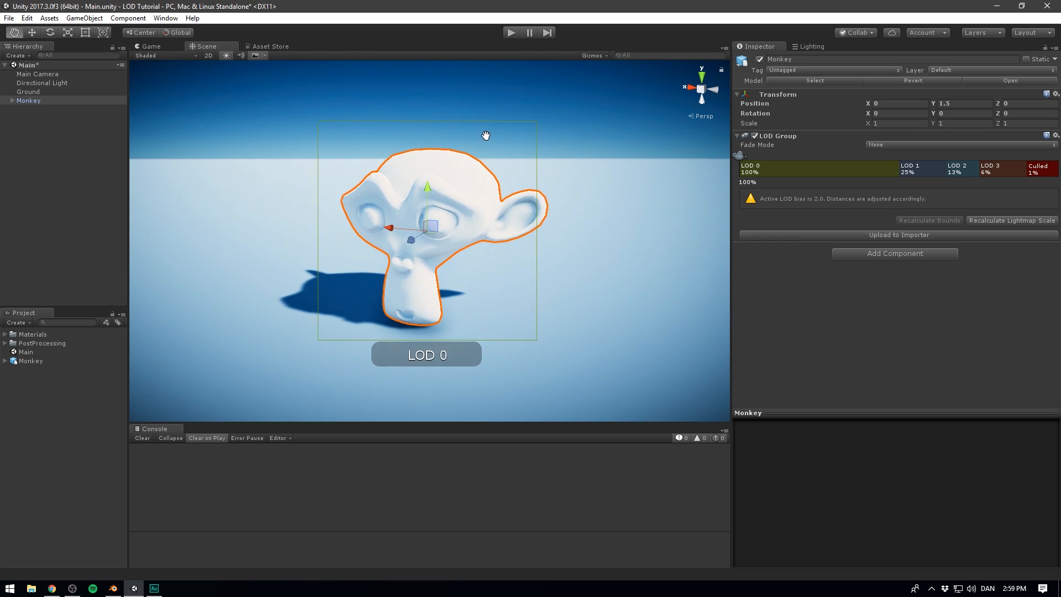
- Select Suzanne_LOD0–LOD3 and create a Red material to colour them red
click(6, 100)
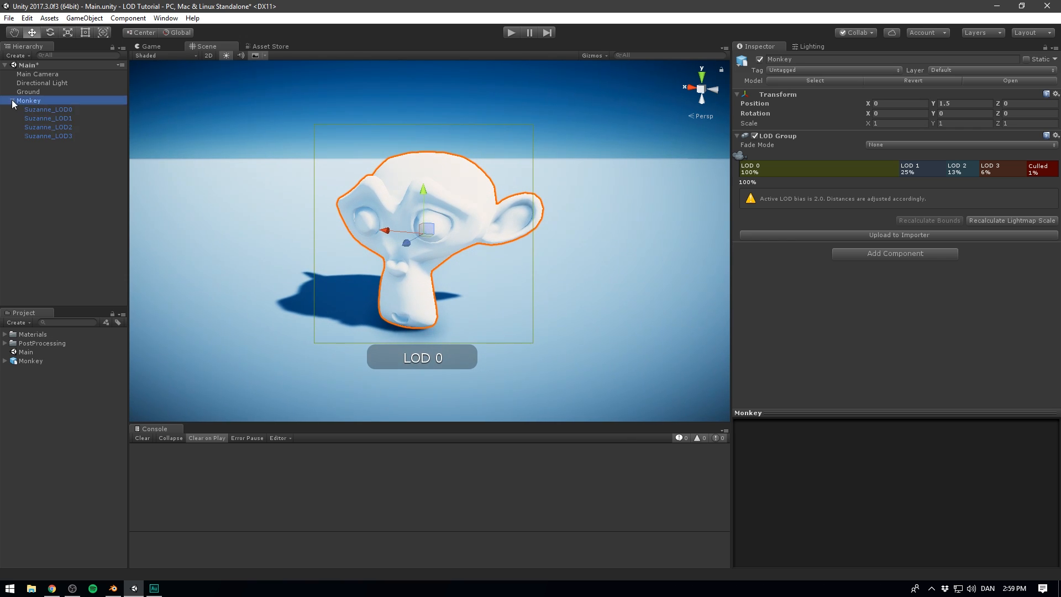
click(48, 118)
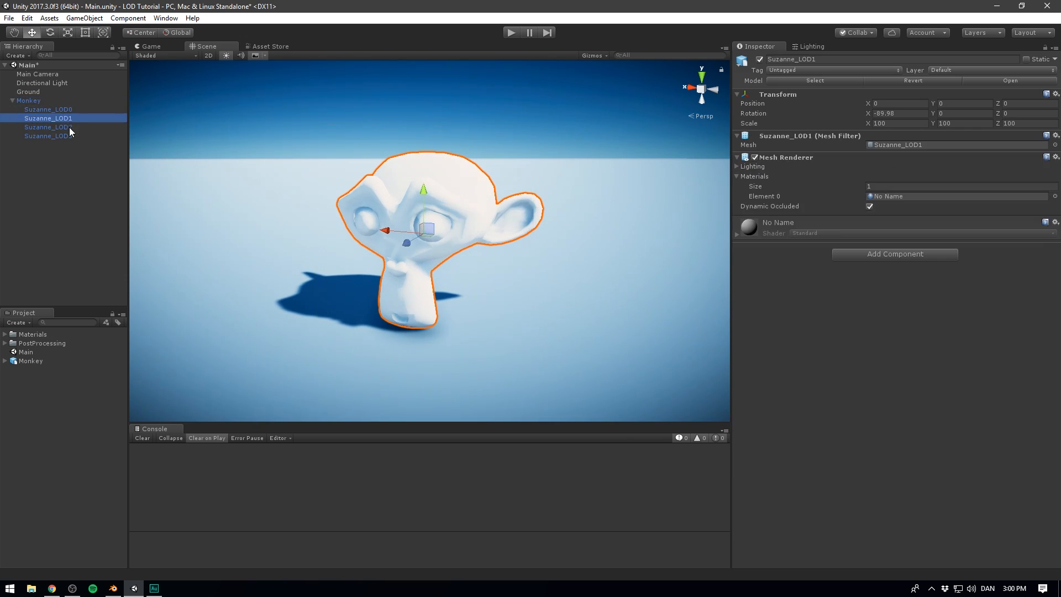
click(48, 136)
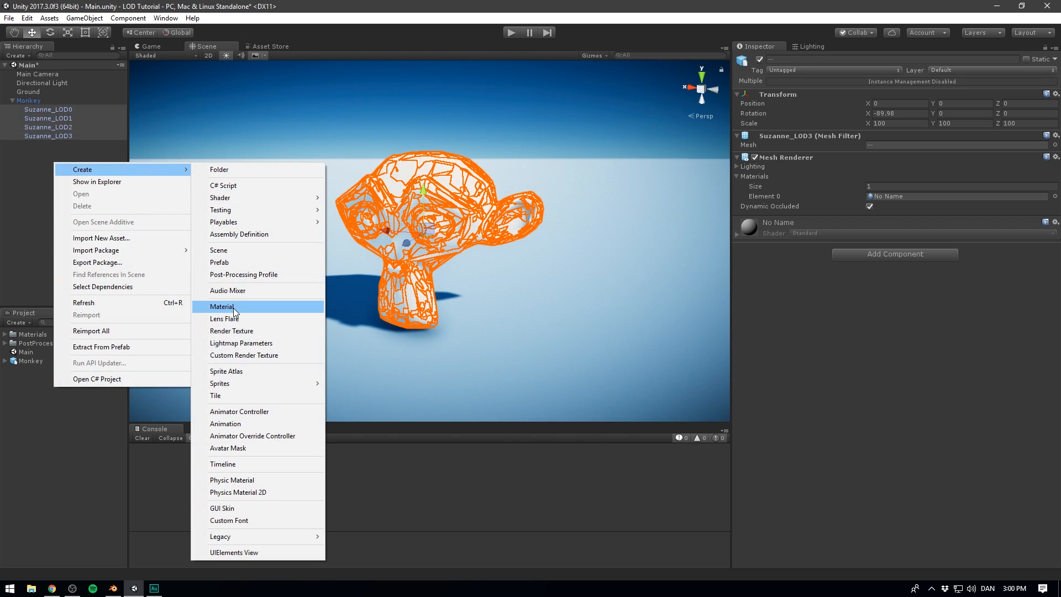
click(224, 306)
text(Red)
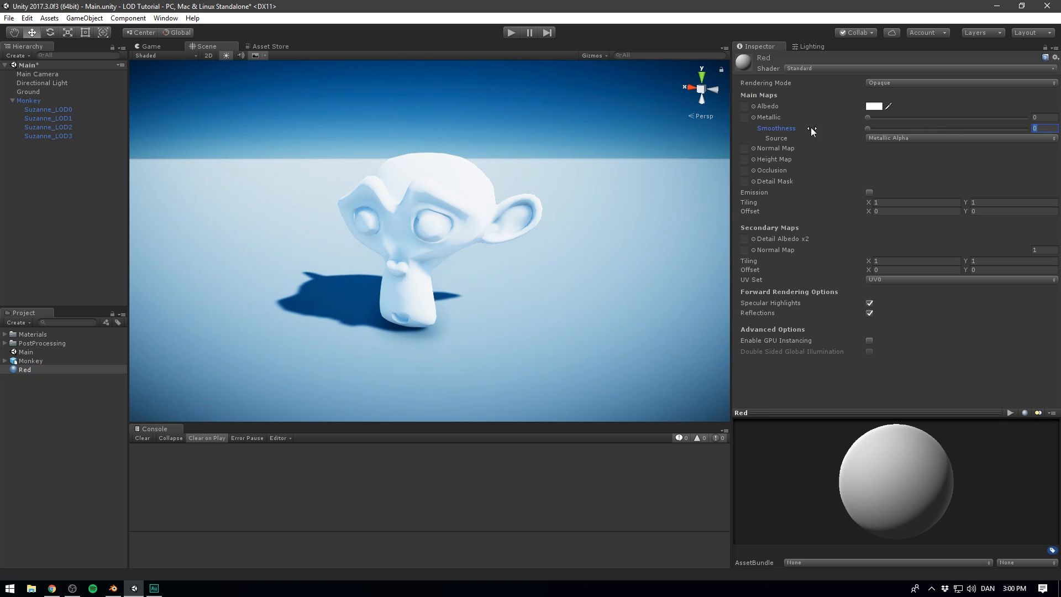
click(874, 106)
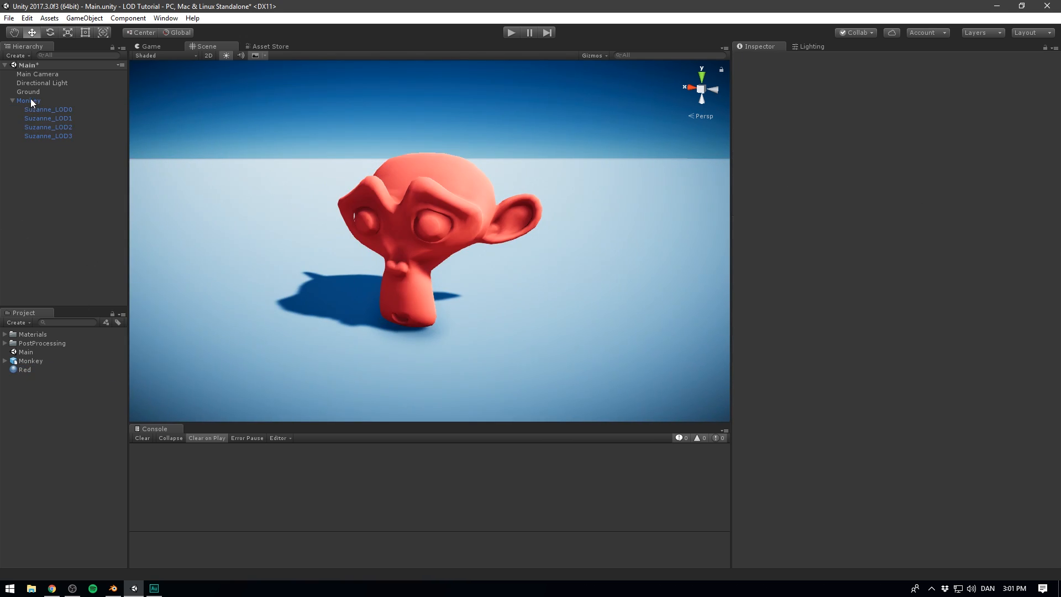
- Select Monkey and scrub the LOD Group slider out to LOD 3 and back
click(28, 100)
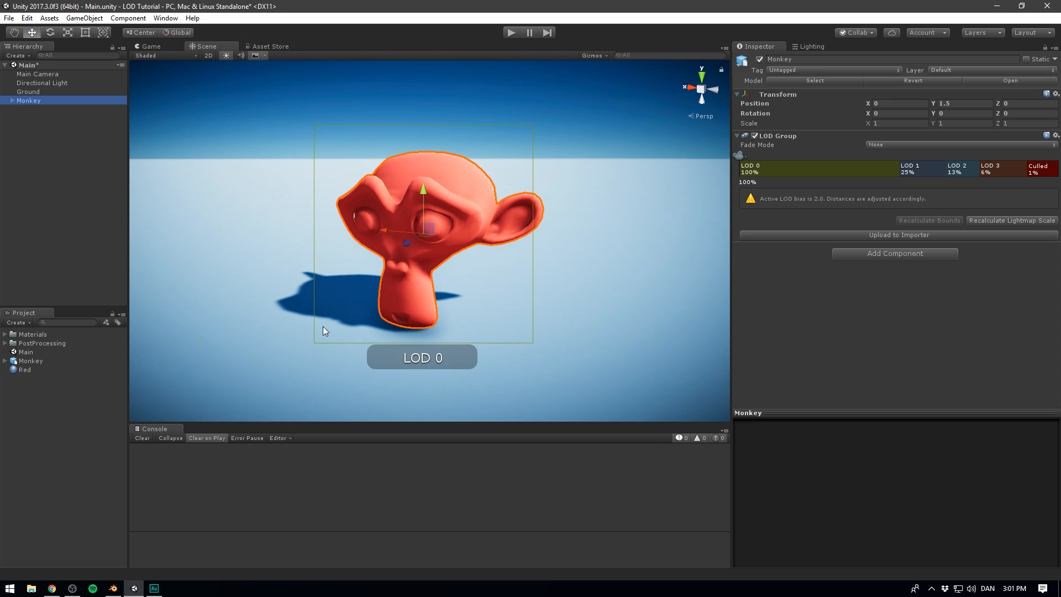
mouse_move(402, 347)
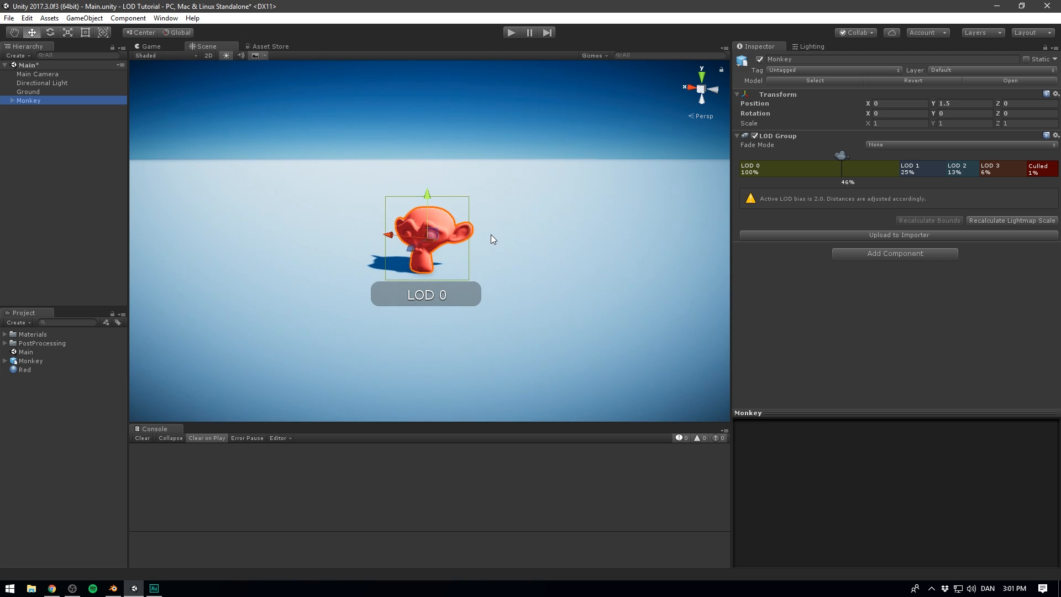
drag(847, 156, 880, 156)
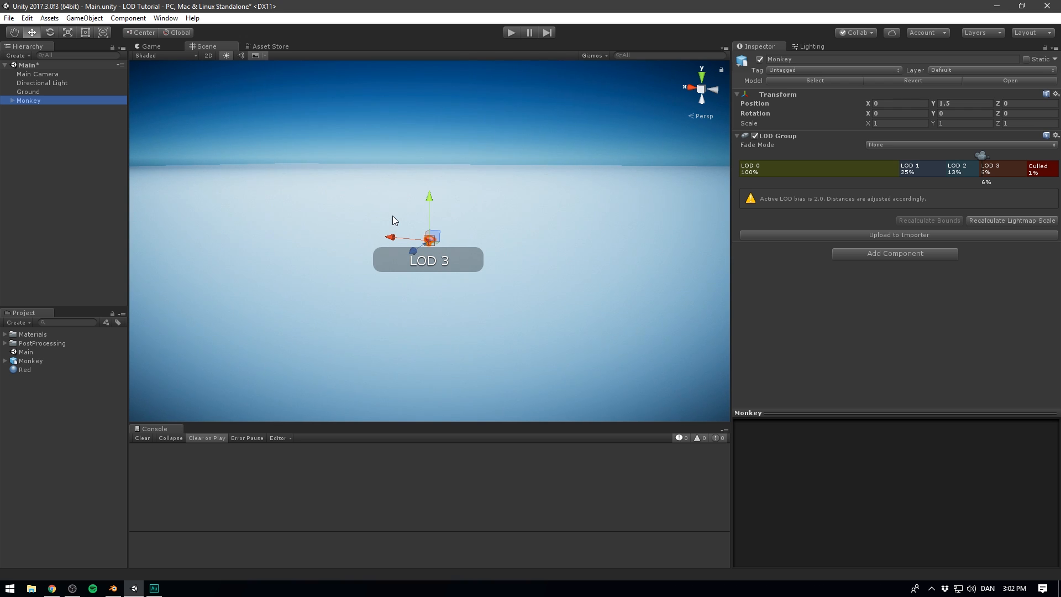
drag(985, 156, 844, 156)
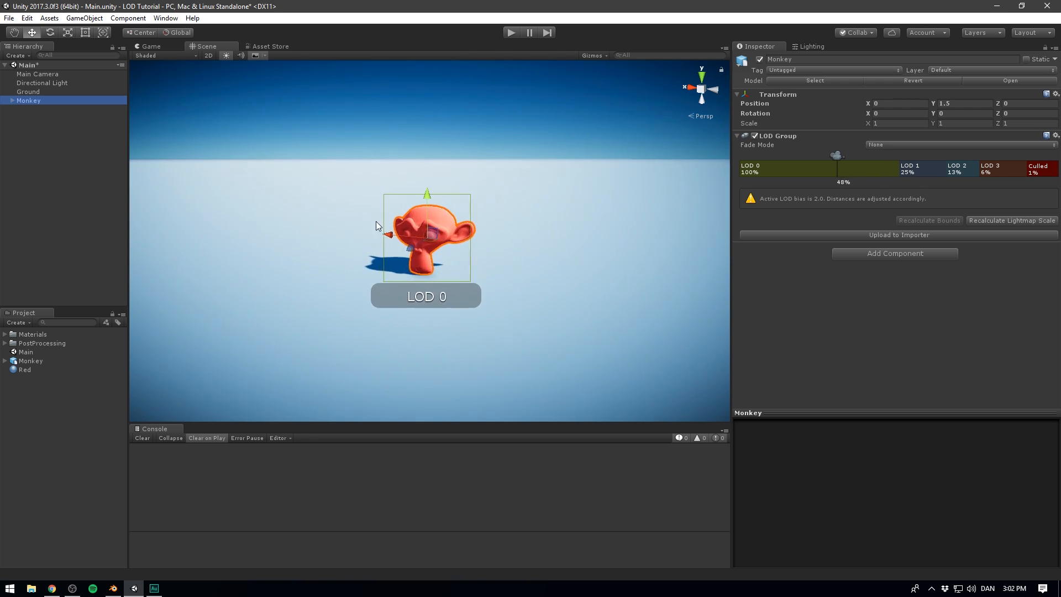
click(150, 55)
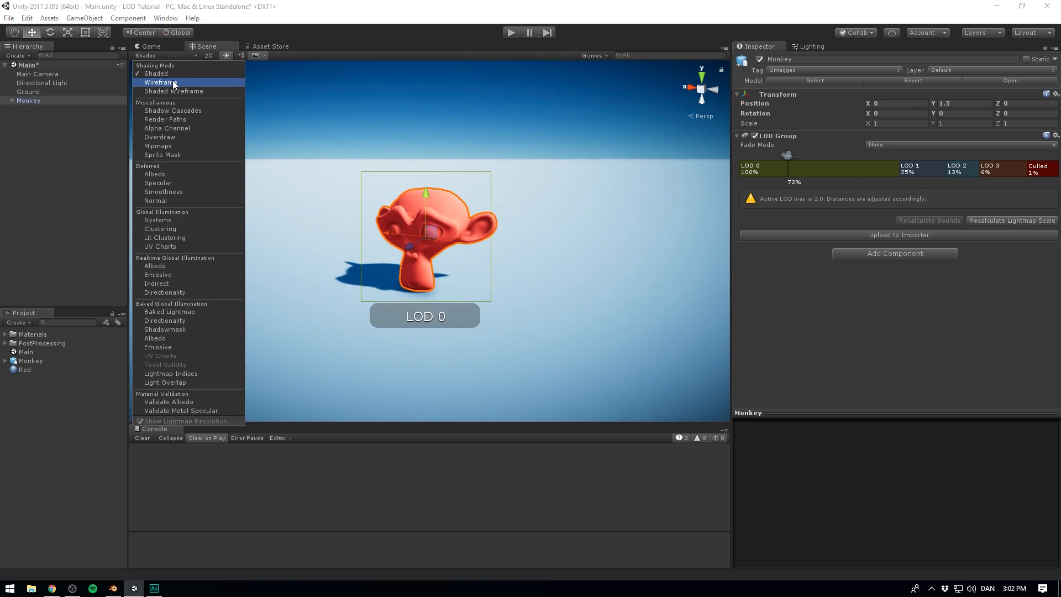
click(159, 82)
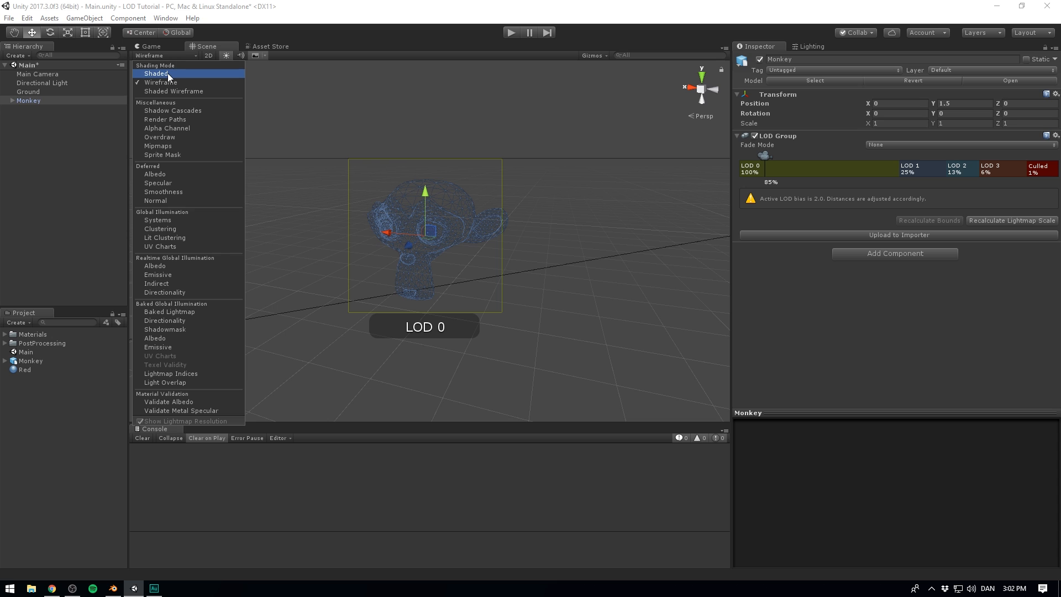
click(157, 73)
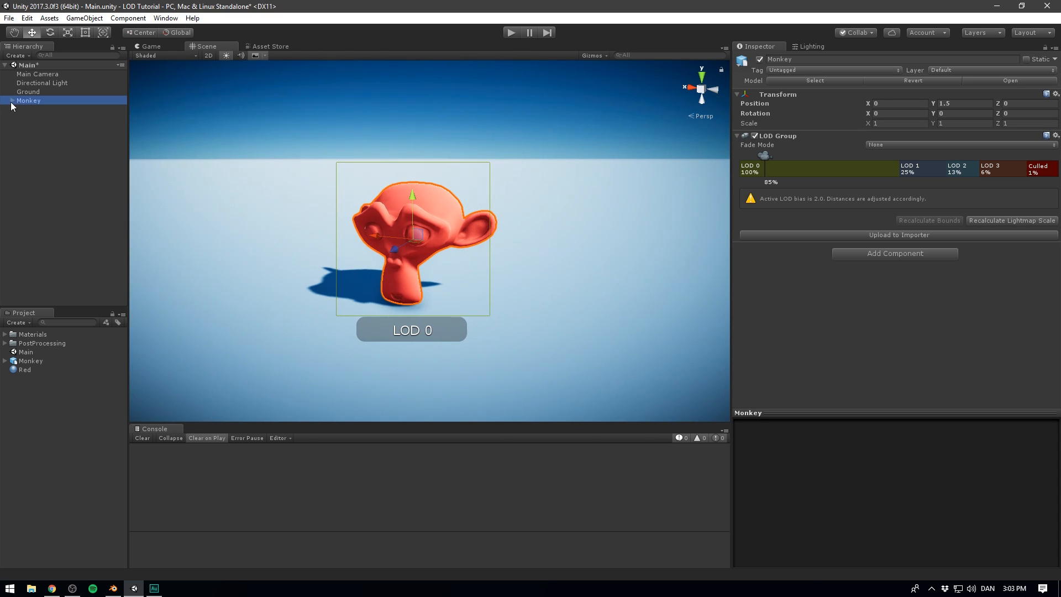
click(47, 136)
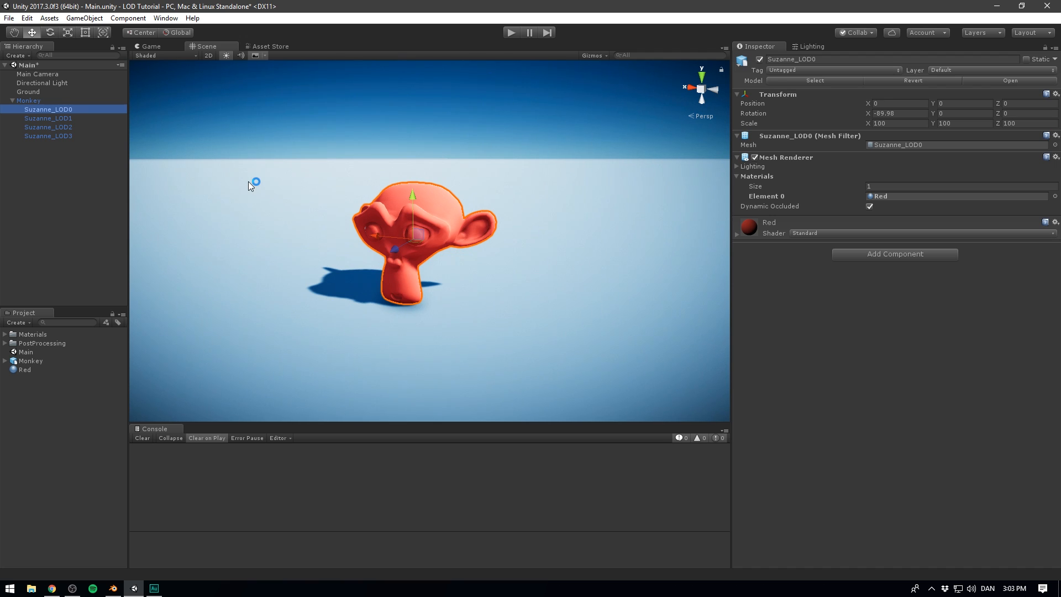
mouse_move(77, 121)
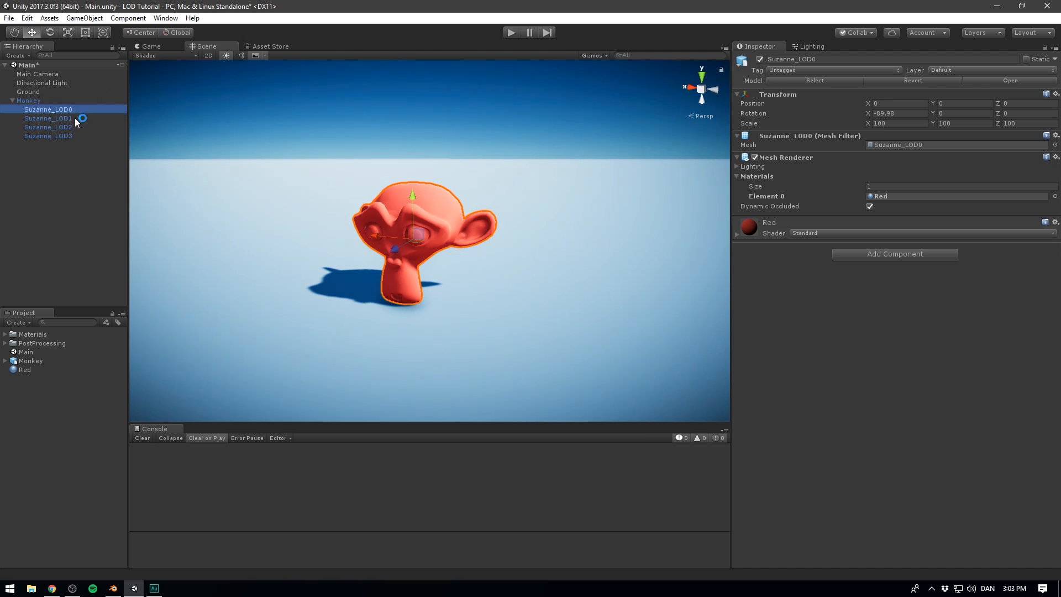
- Select the Suzanne_LOD1 mesh and Monkey, then scrub the LOD slider back to close range
click(48, 117)
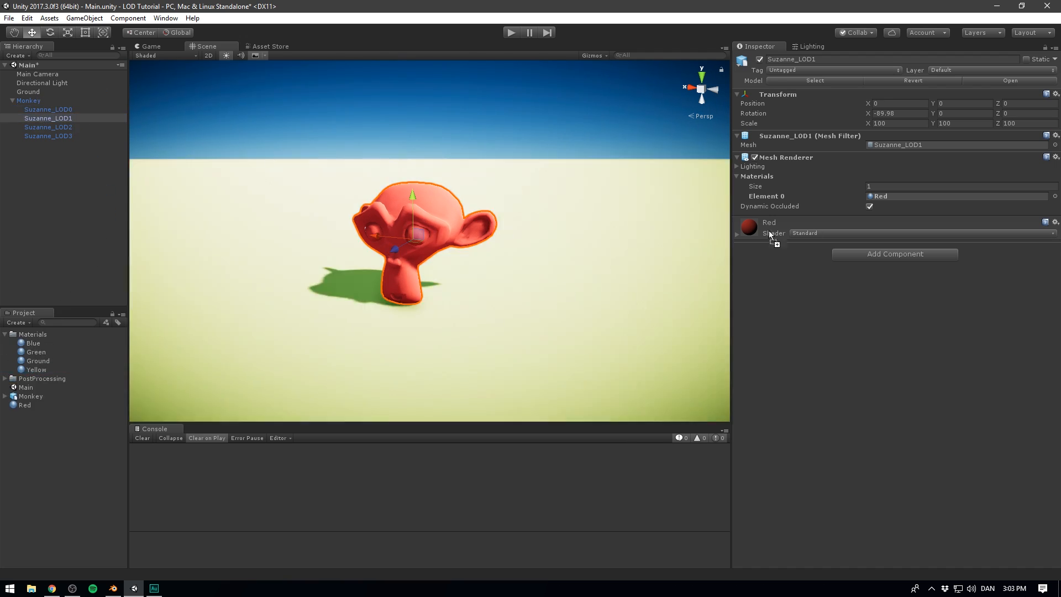
click(48, 127)
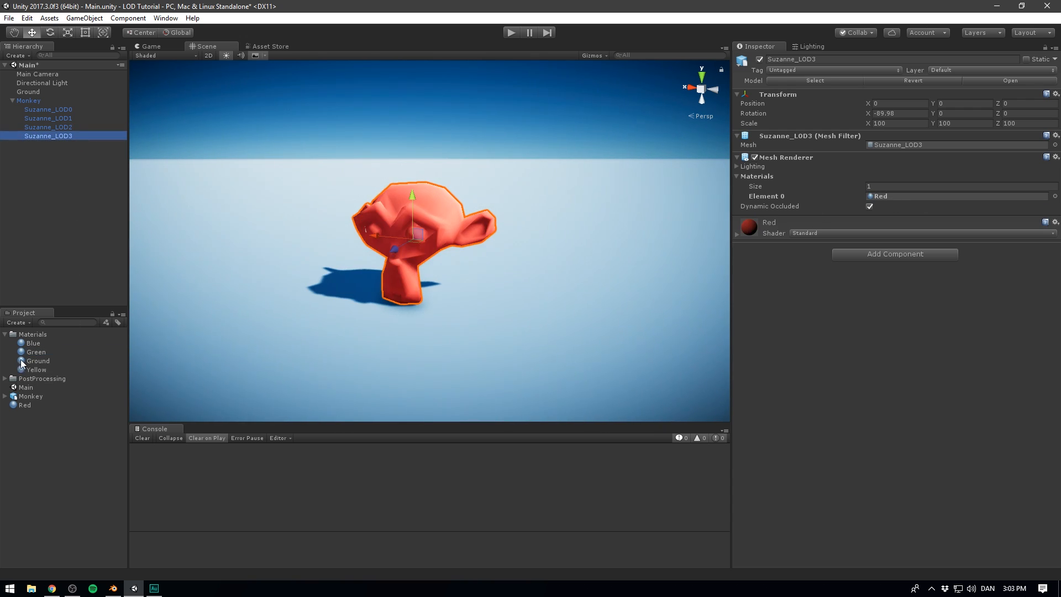
click(28, 100)
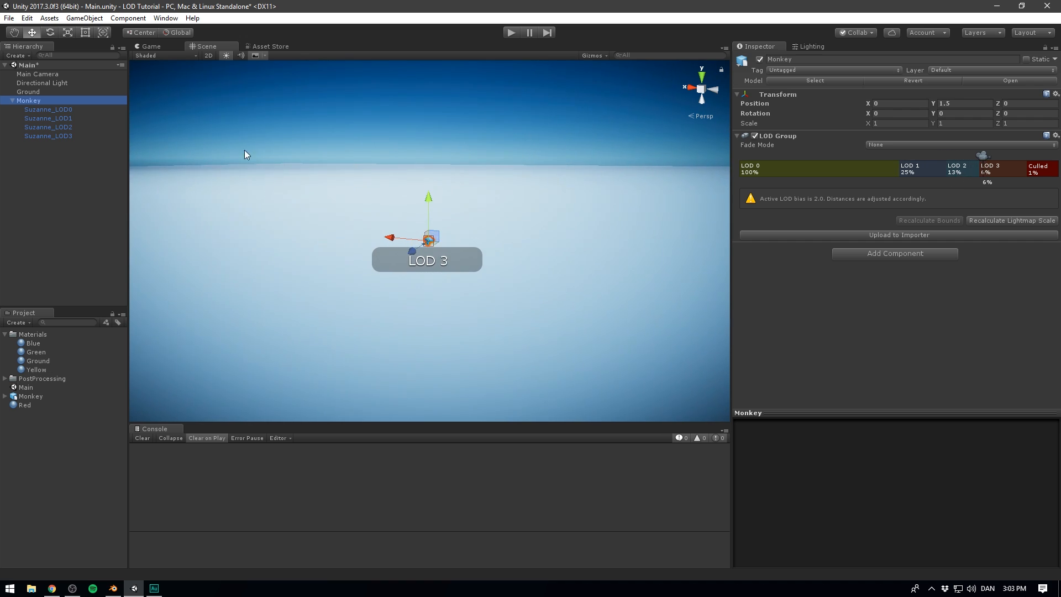
drag(986, 155, 772, 156)
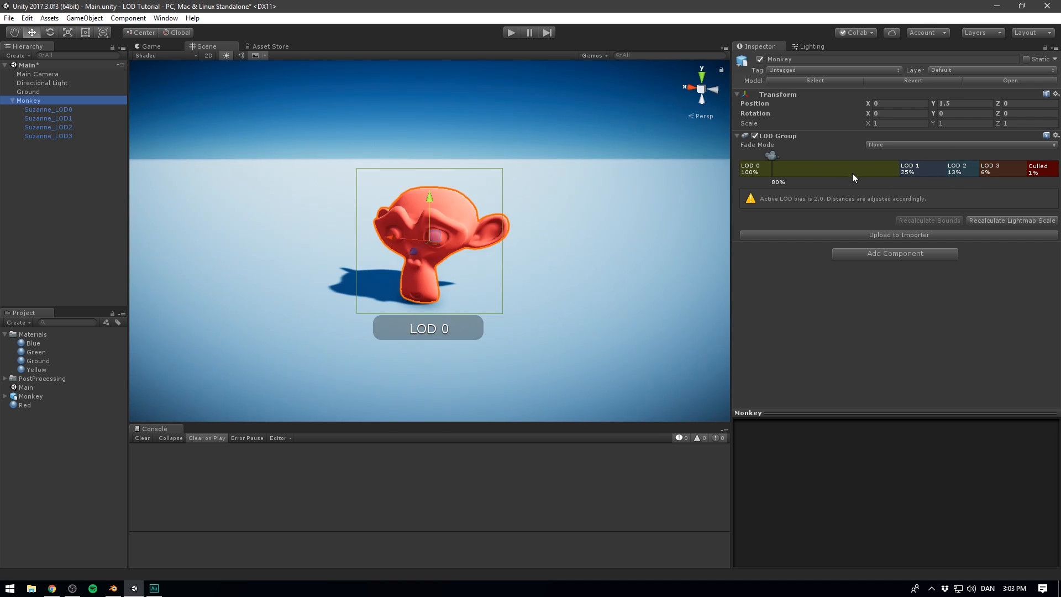
- Inspect LOD 0's red 3,936-triangle renderer and LOD 1's yellow 1,968-triangle mesh
click(819, 168)
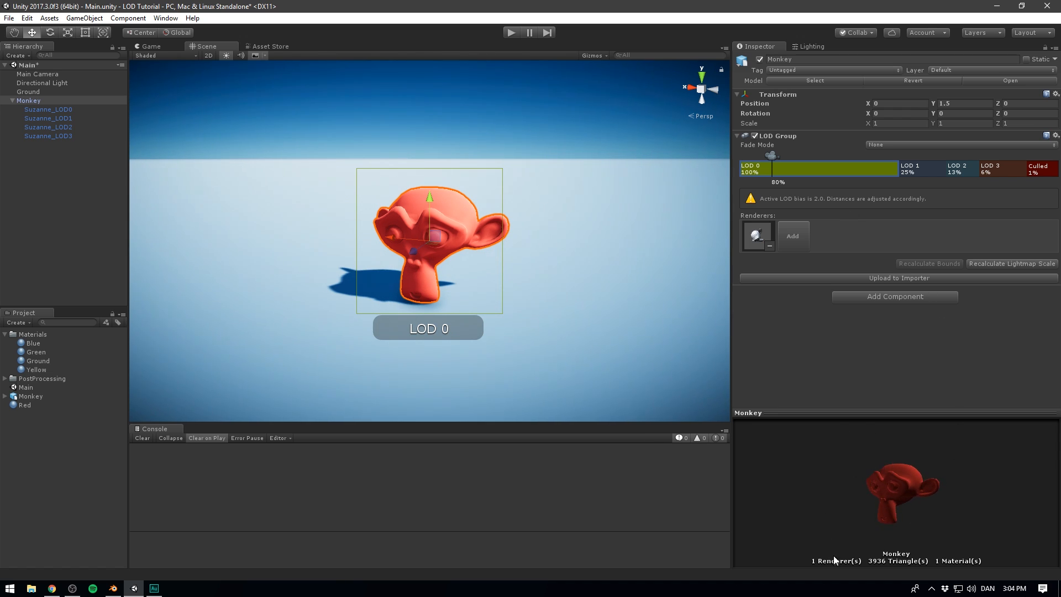
mouse_move(920, 561)
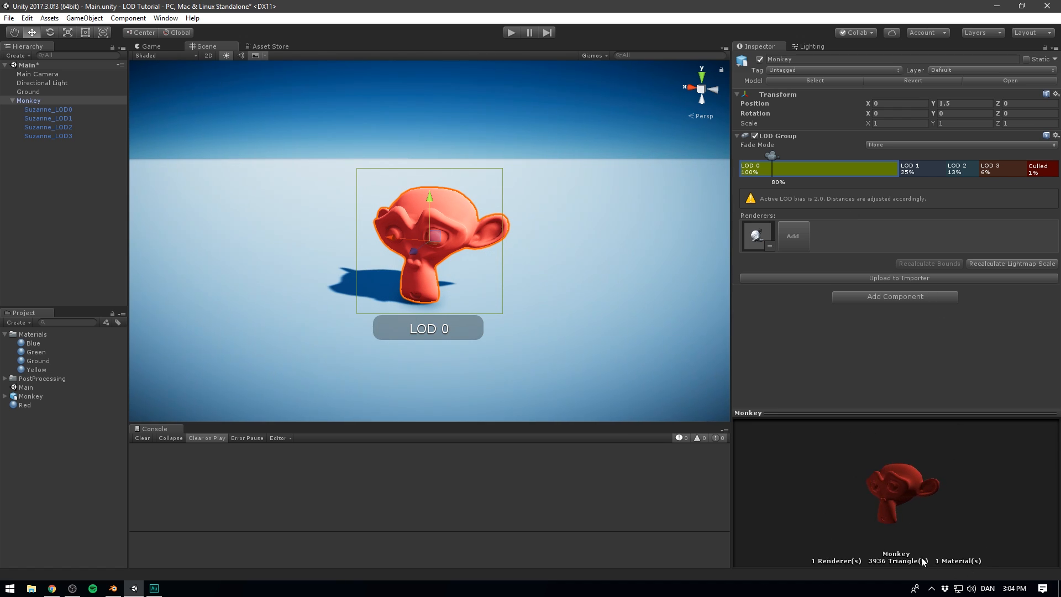
click(920, 168)
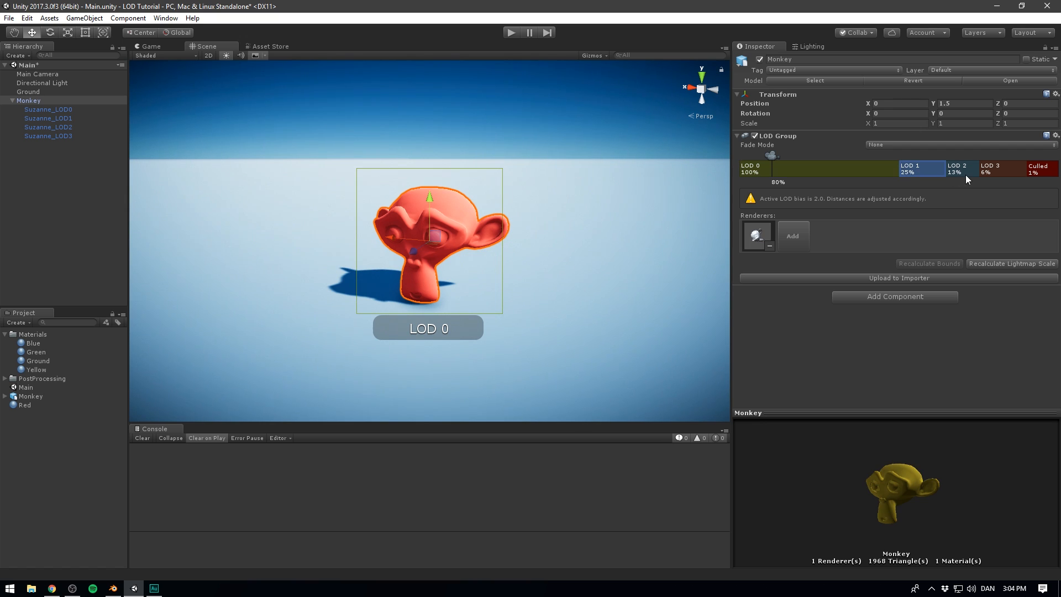
click(1001, 168)
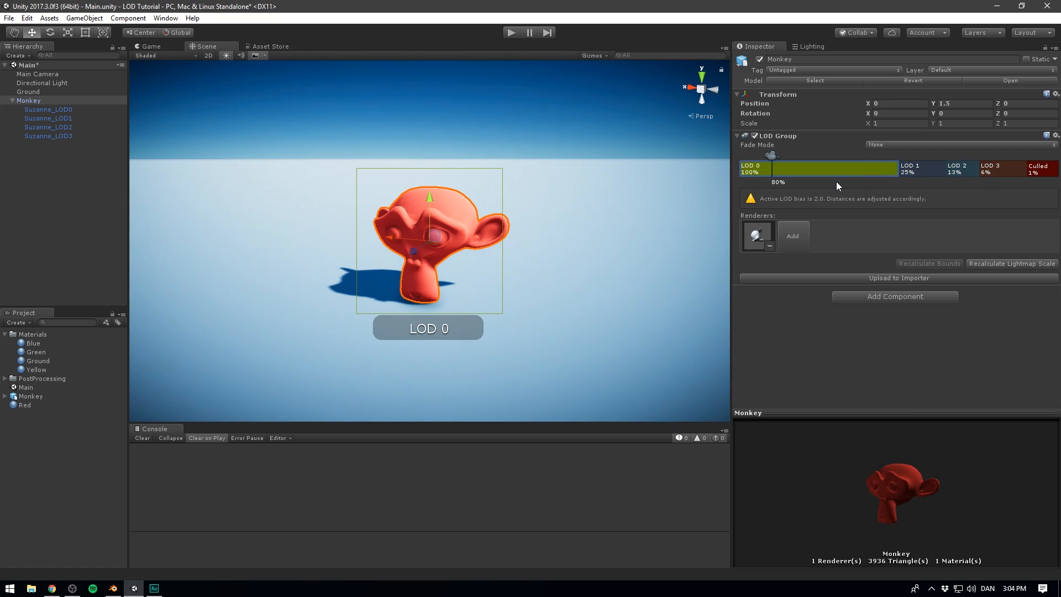
mouse_move(780, 208)
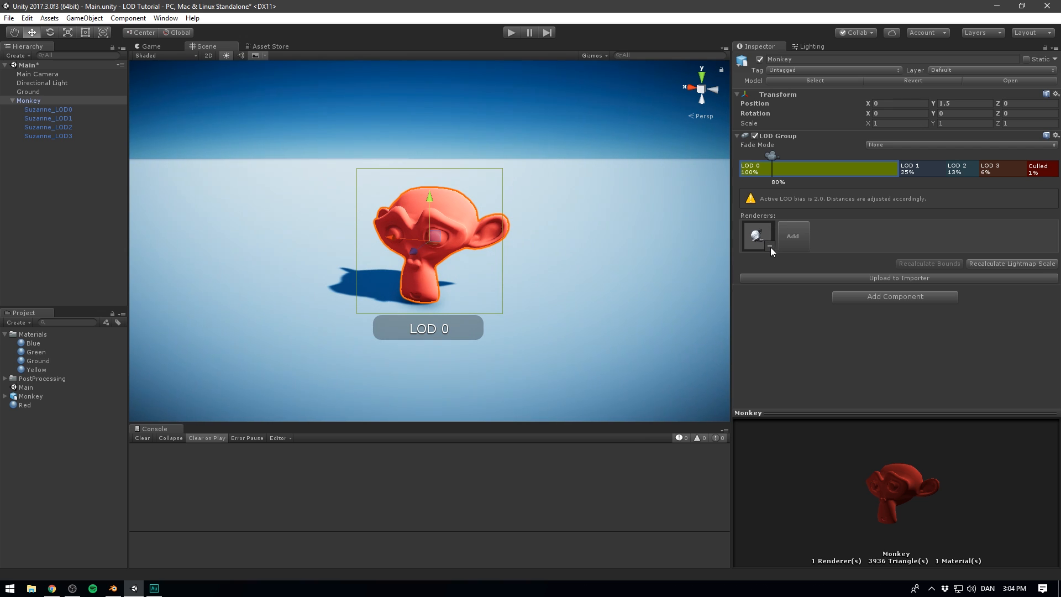
click(756, 235)
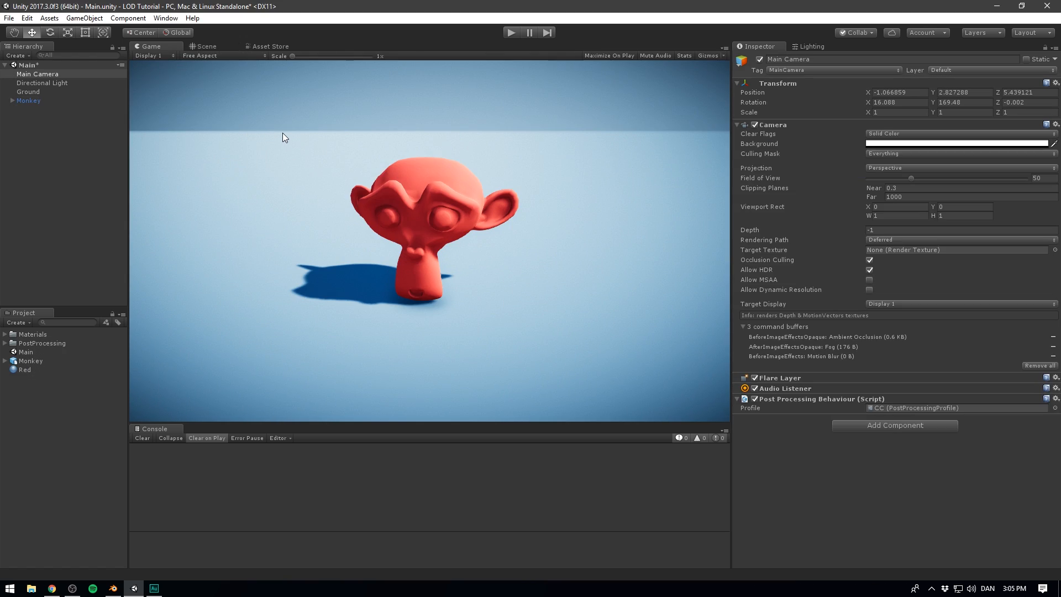
mouse_move(237, 66)
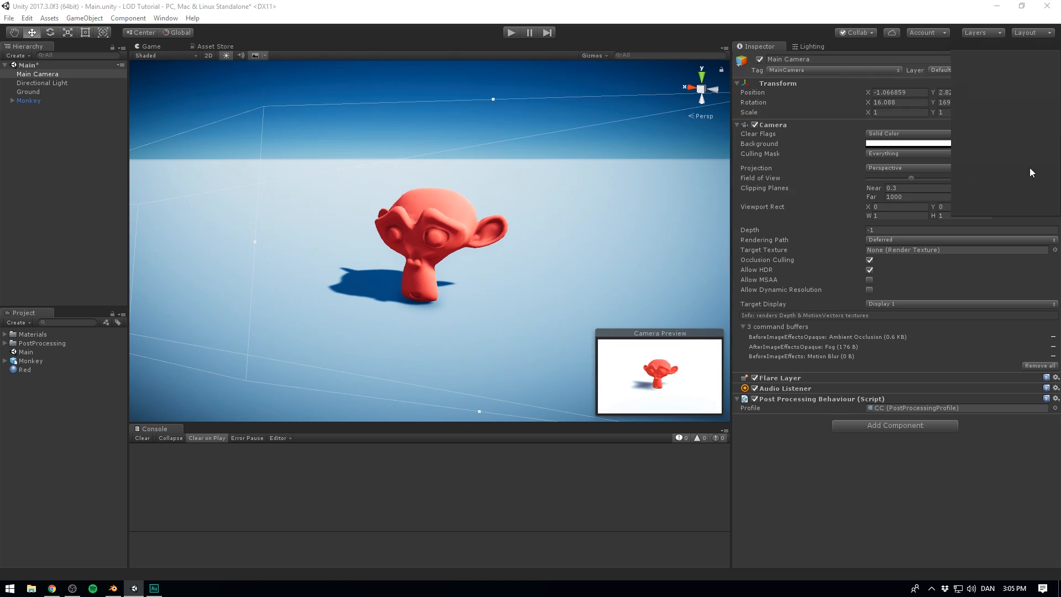
- Switch views to check the Main Camera's view of the red monkey
click(148, 45)
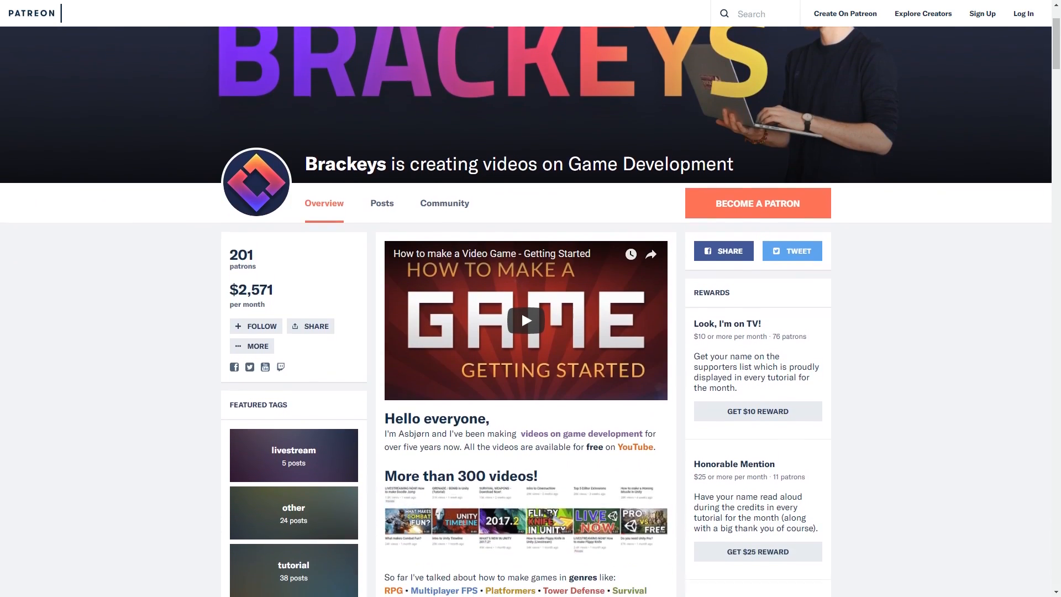
- Scroll the Brackeys Patreon page down to the $10–$35 reward tiers
scroll(down, 3)
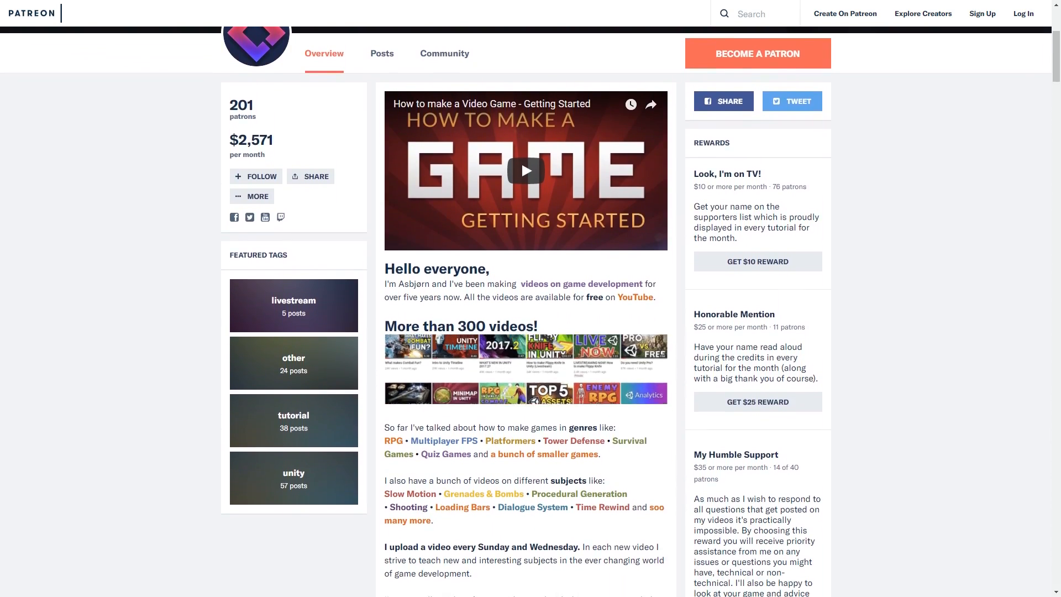
scroll(down, 3)
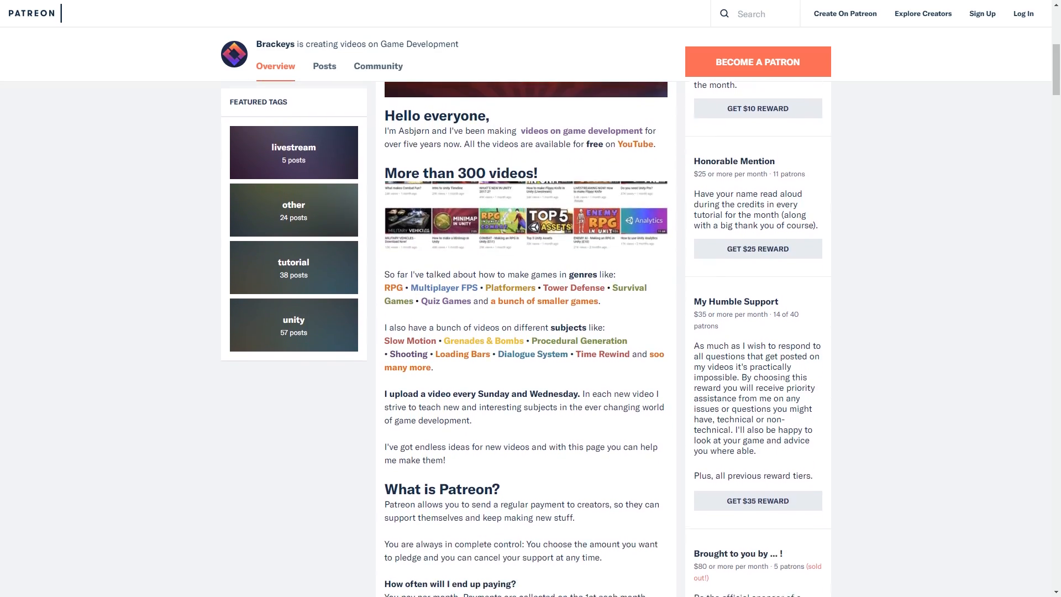